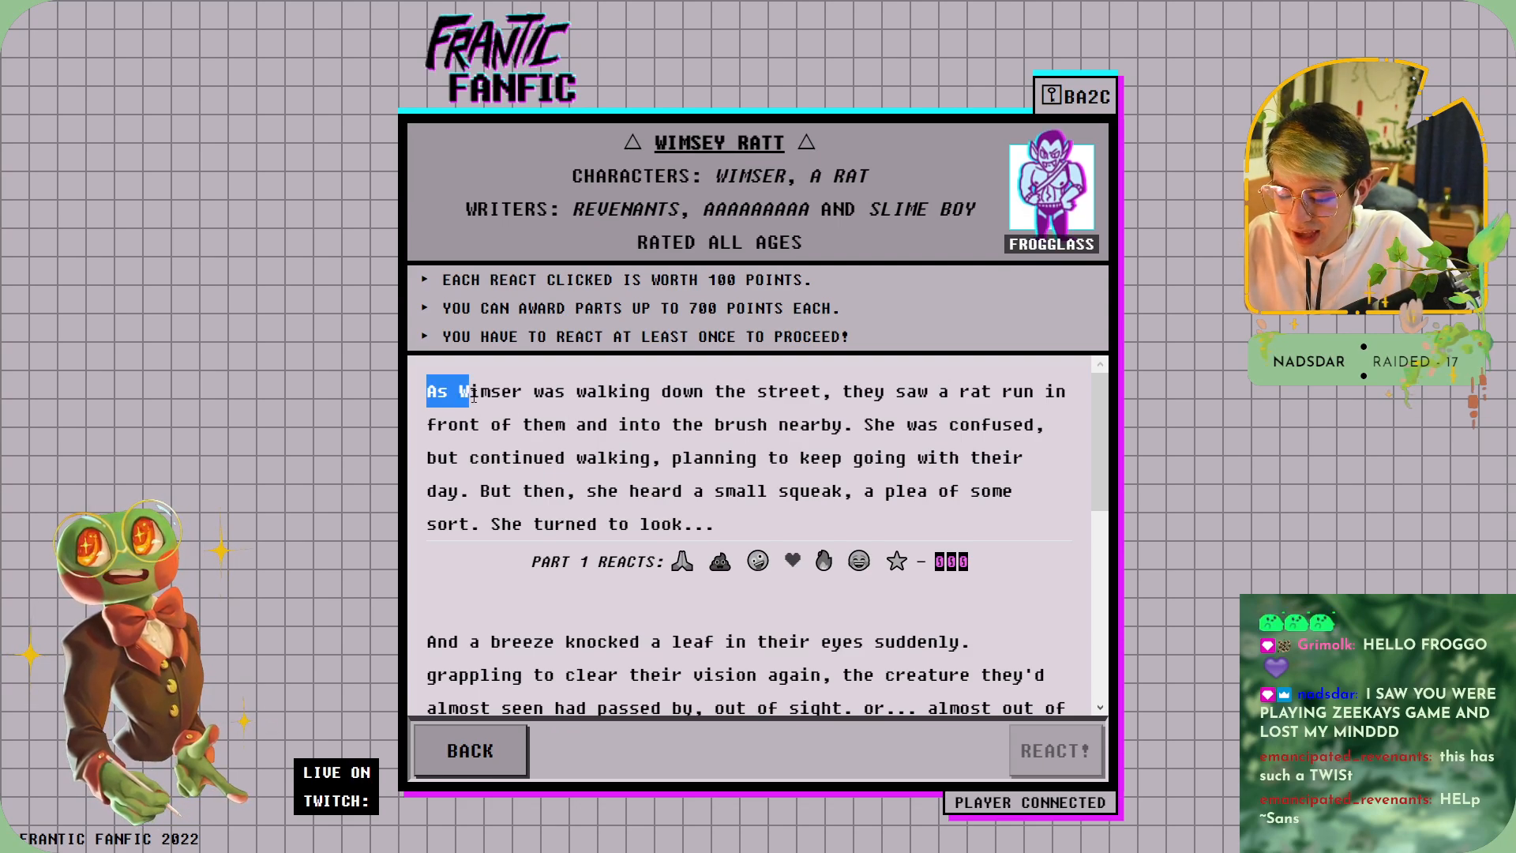
- Highlight the opening sentence of the Wimsey Ratt story and scroll through the rest of it
{"action": "left_click_drag", "start_coordinate": [429, 392], "coordinate": [865, 392]}
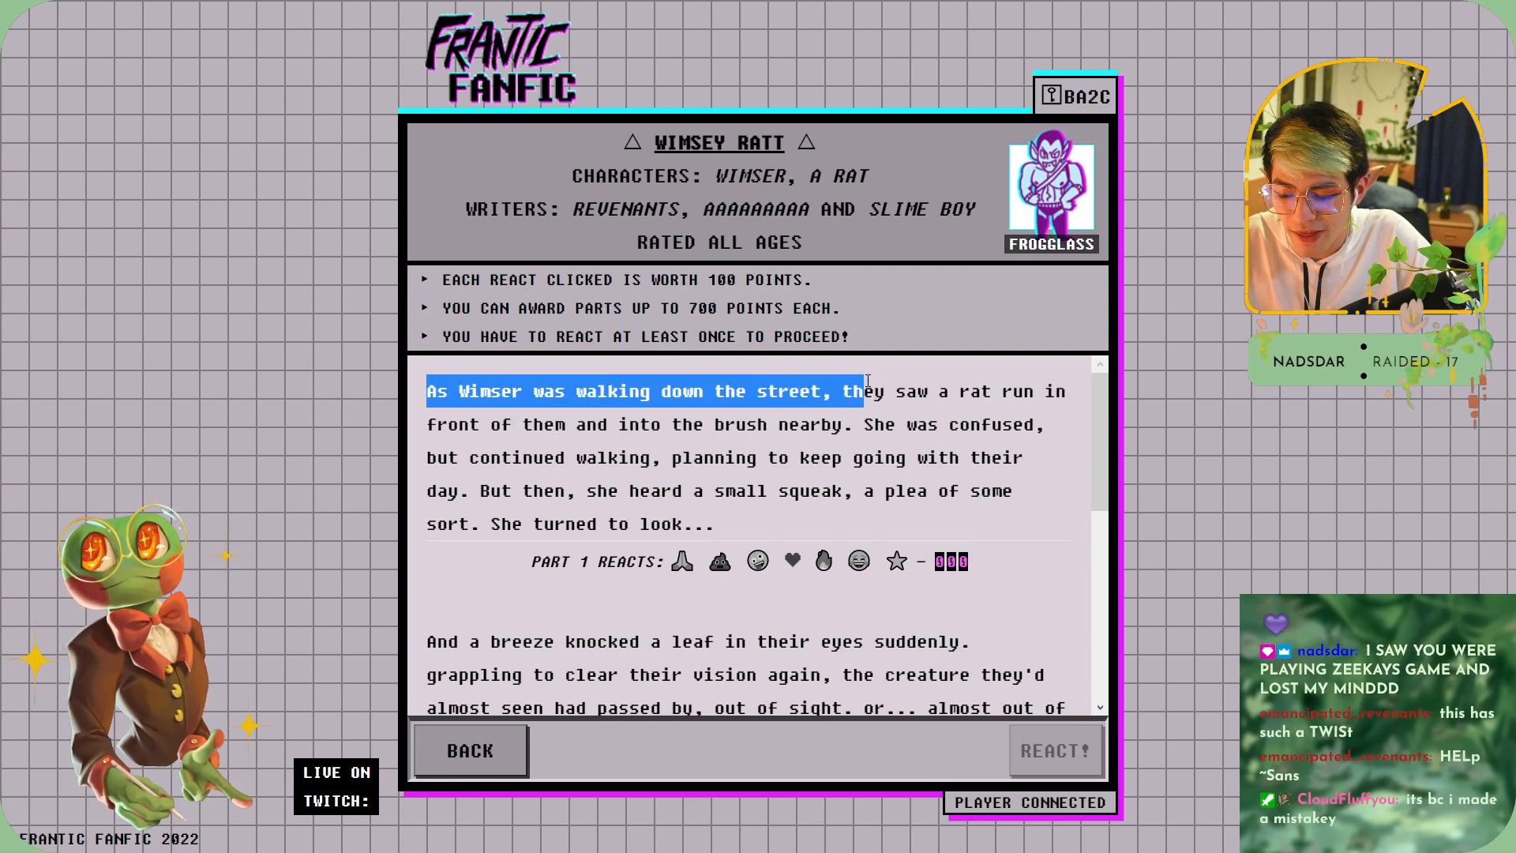
{"action": "left_click_drag", "start_coordinate": [864, 392], "coordinate": [926, 392]}
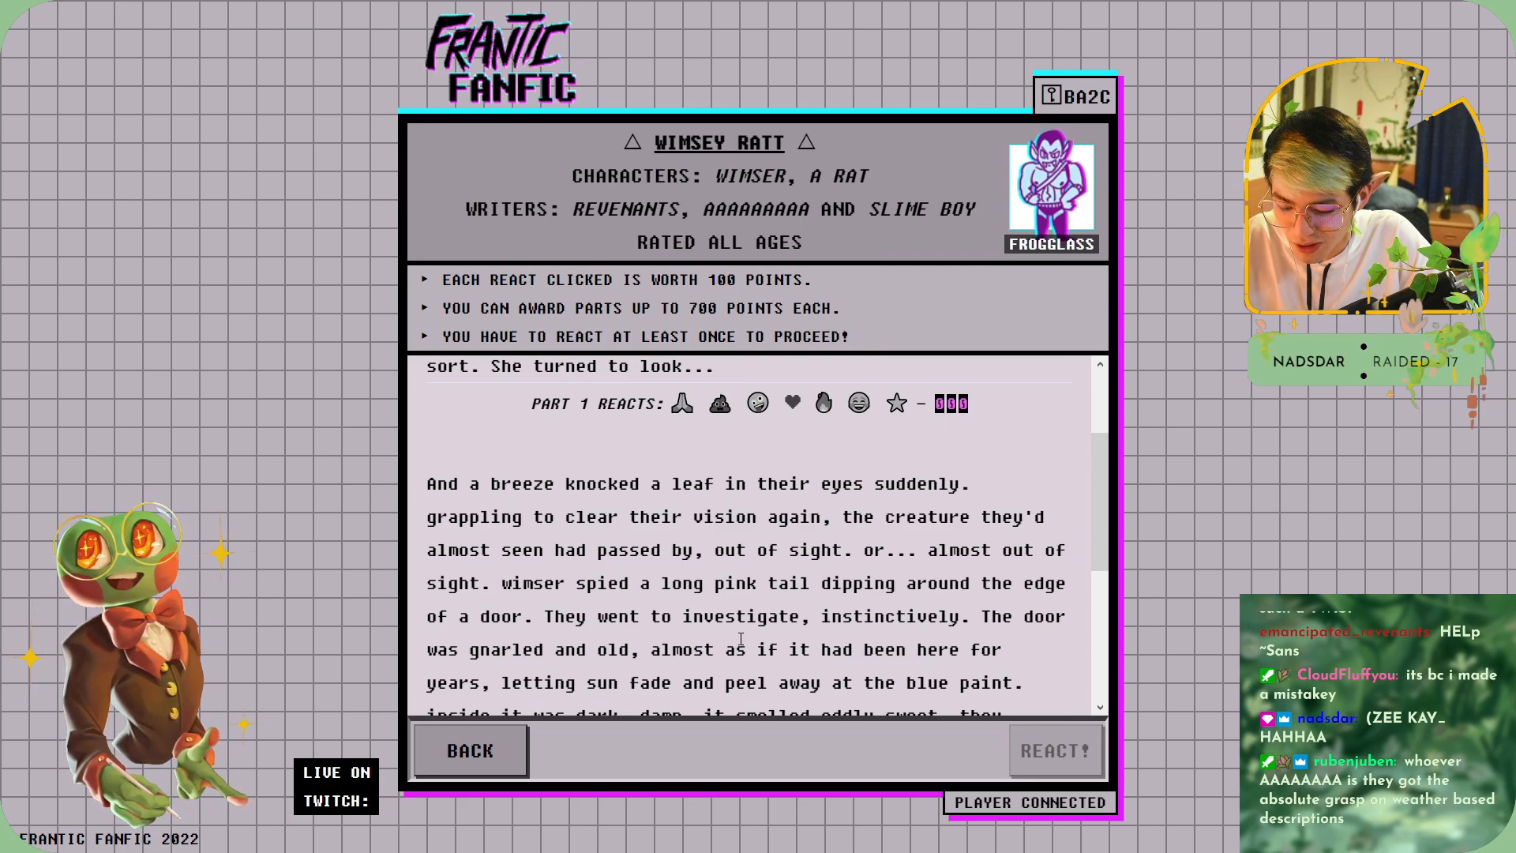
{"action": "scroll", "scroll_direction": "down", "scroll_amount": 3}
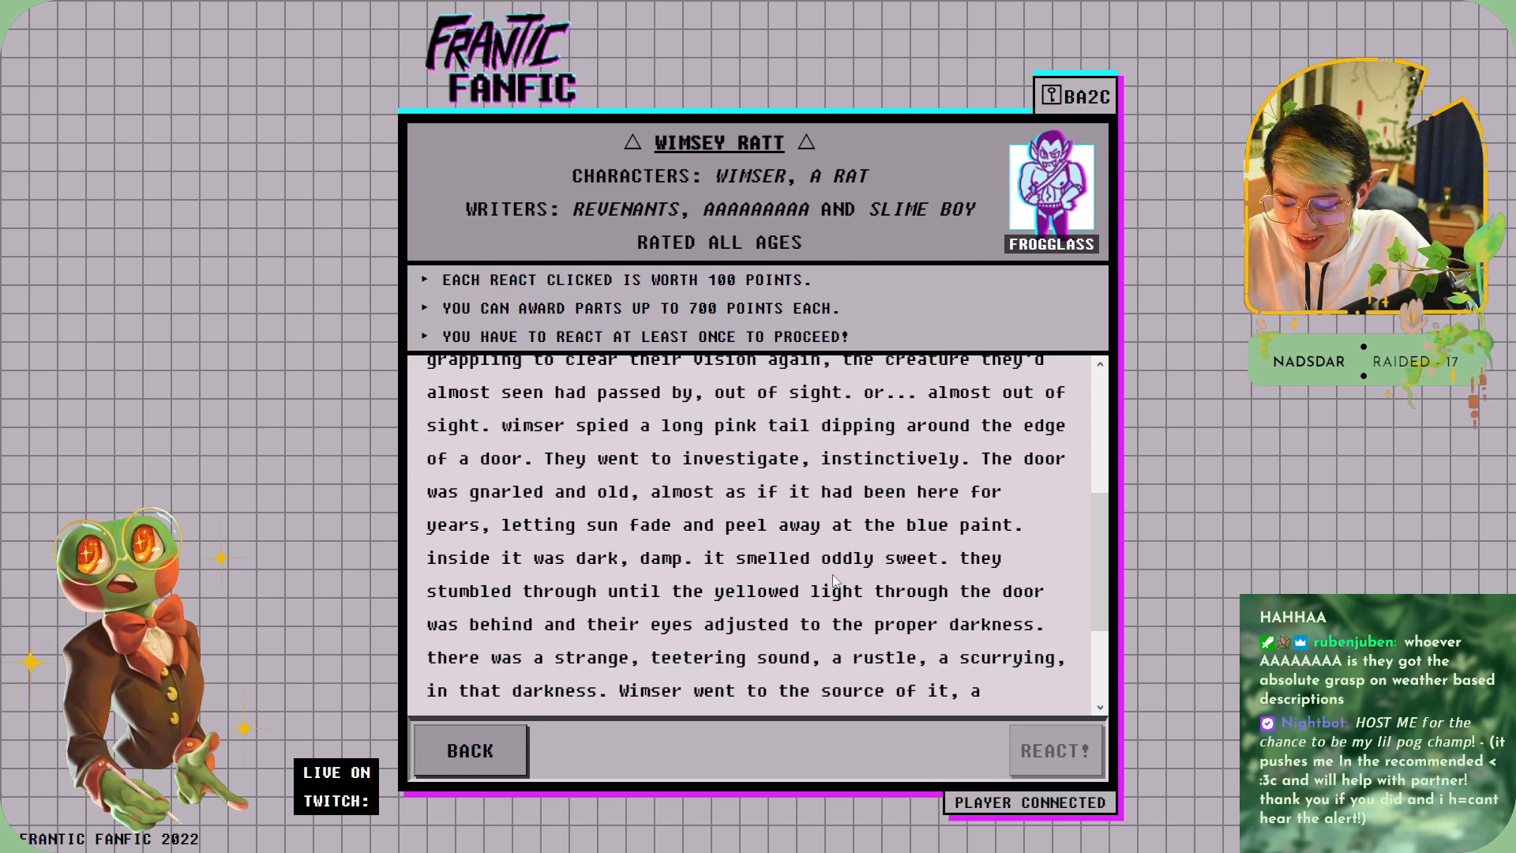
{"action": "double_click", "coordinate": [872, 559]}
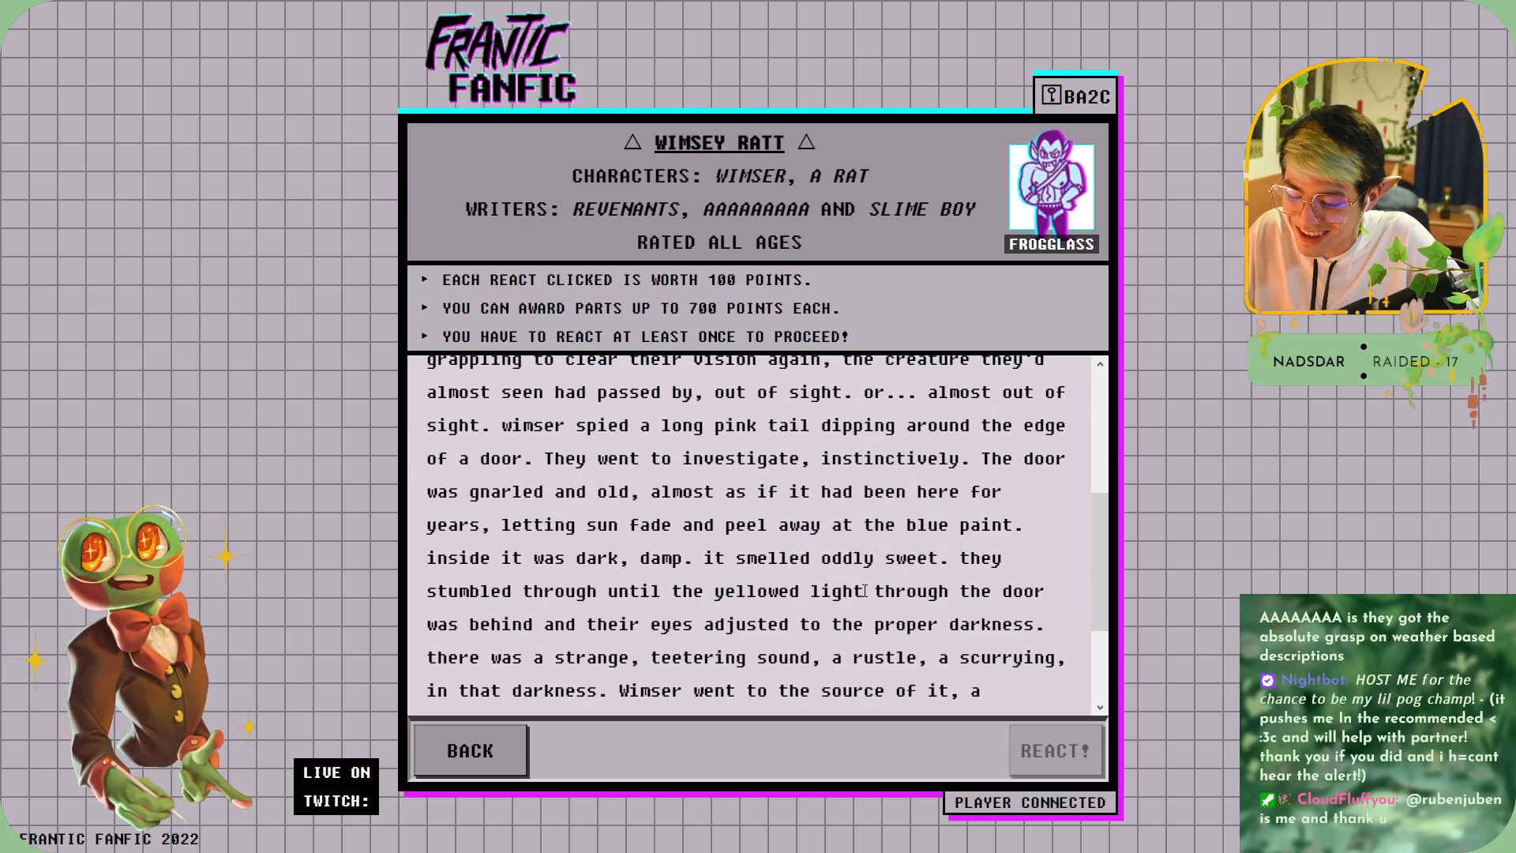
{"action": "mouse_move", "coordinate": [872, 618]}
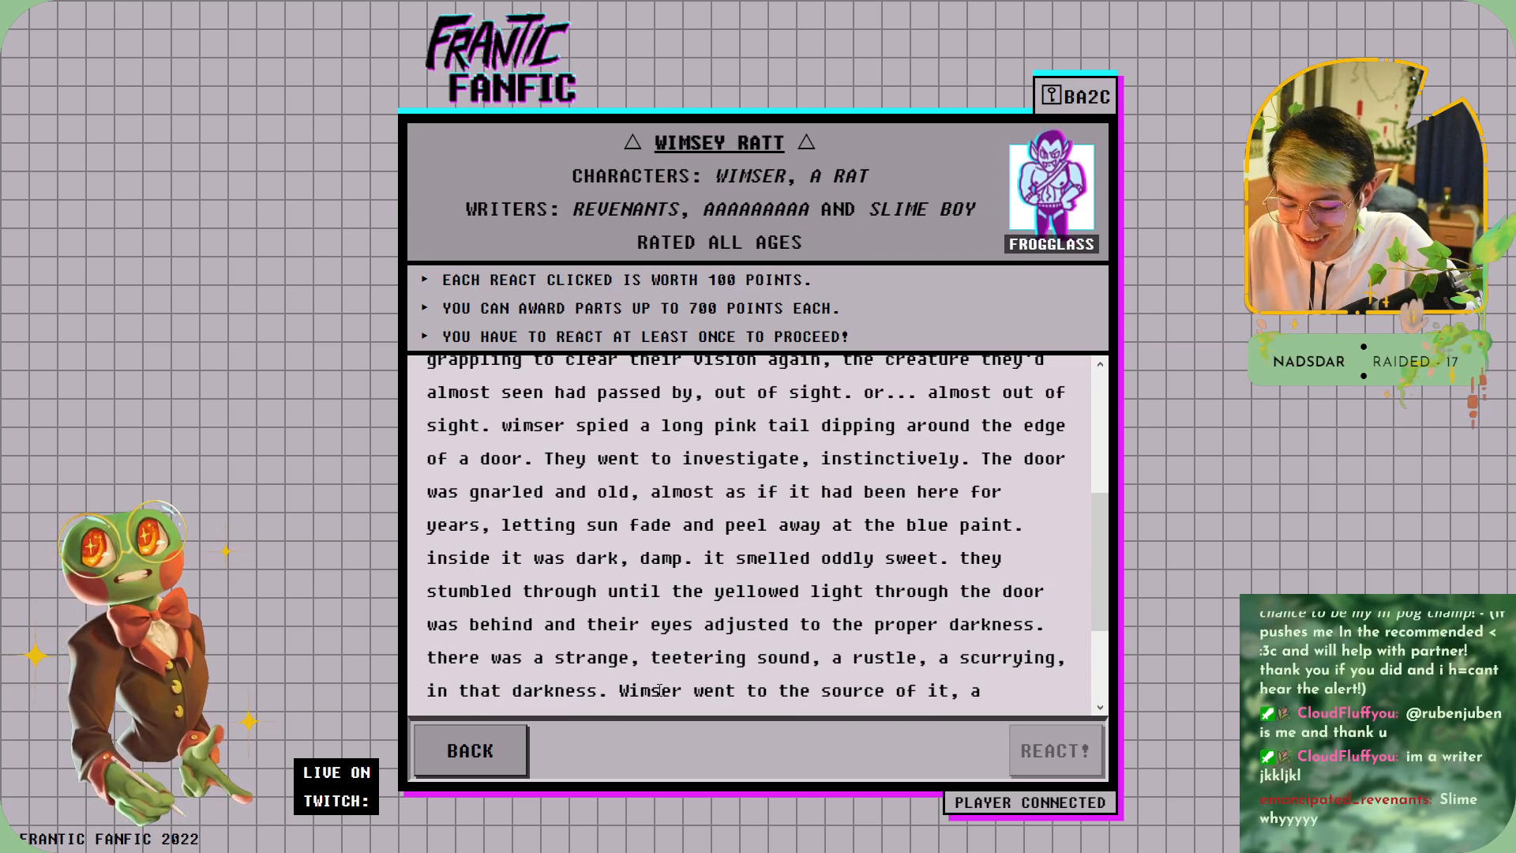
{"action": "scroll", "scroll_direction": "down", "scroll_amount": 3}
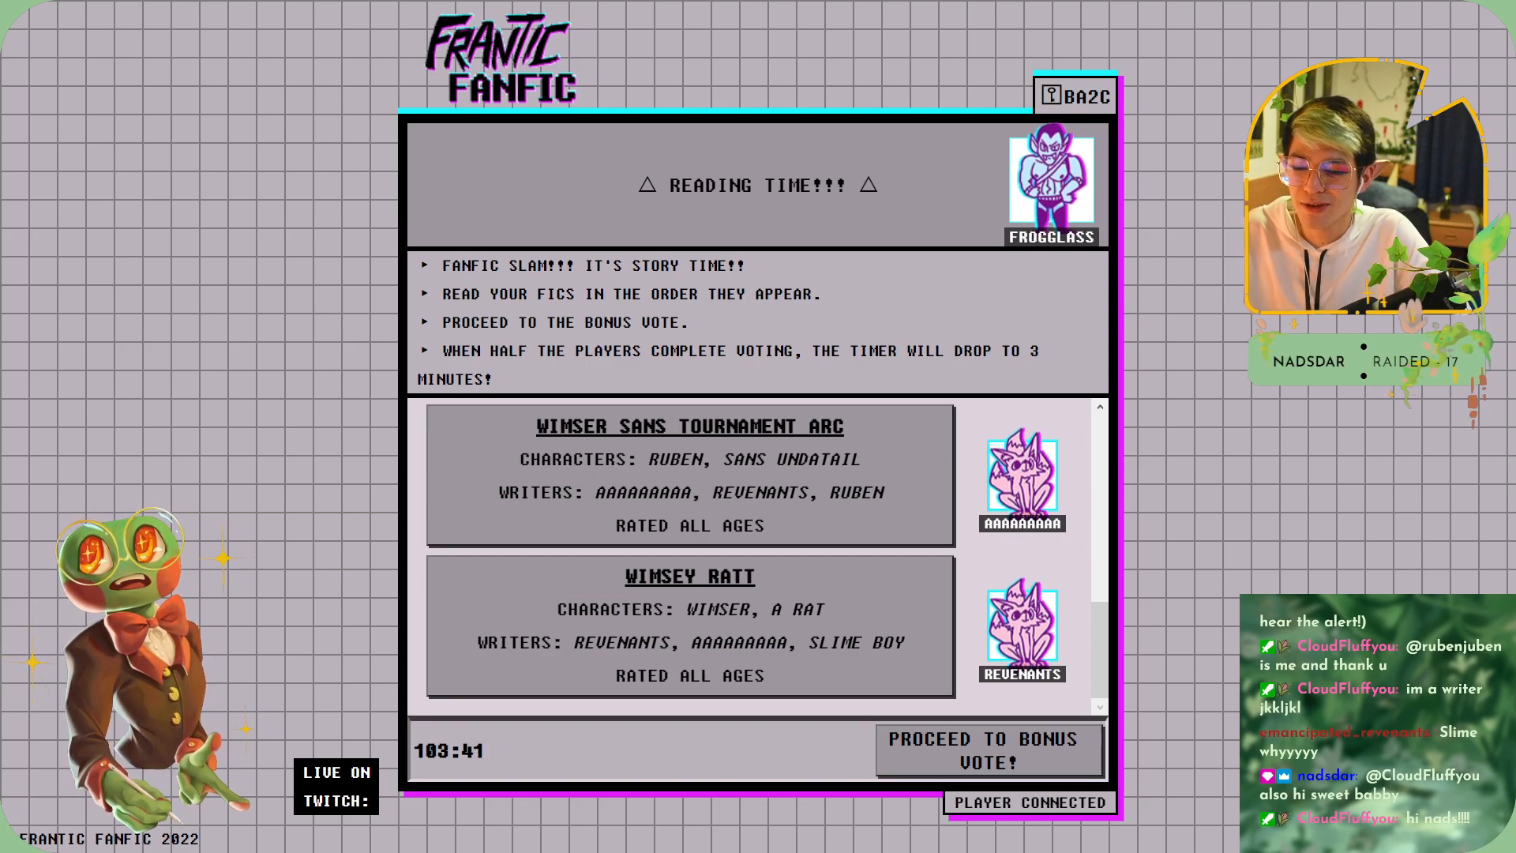
{"action": "mouse_move", "coordinate": [46, 398]}
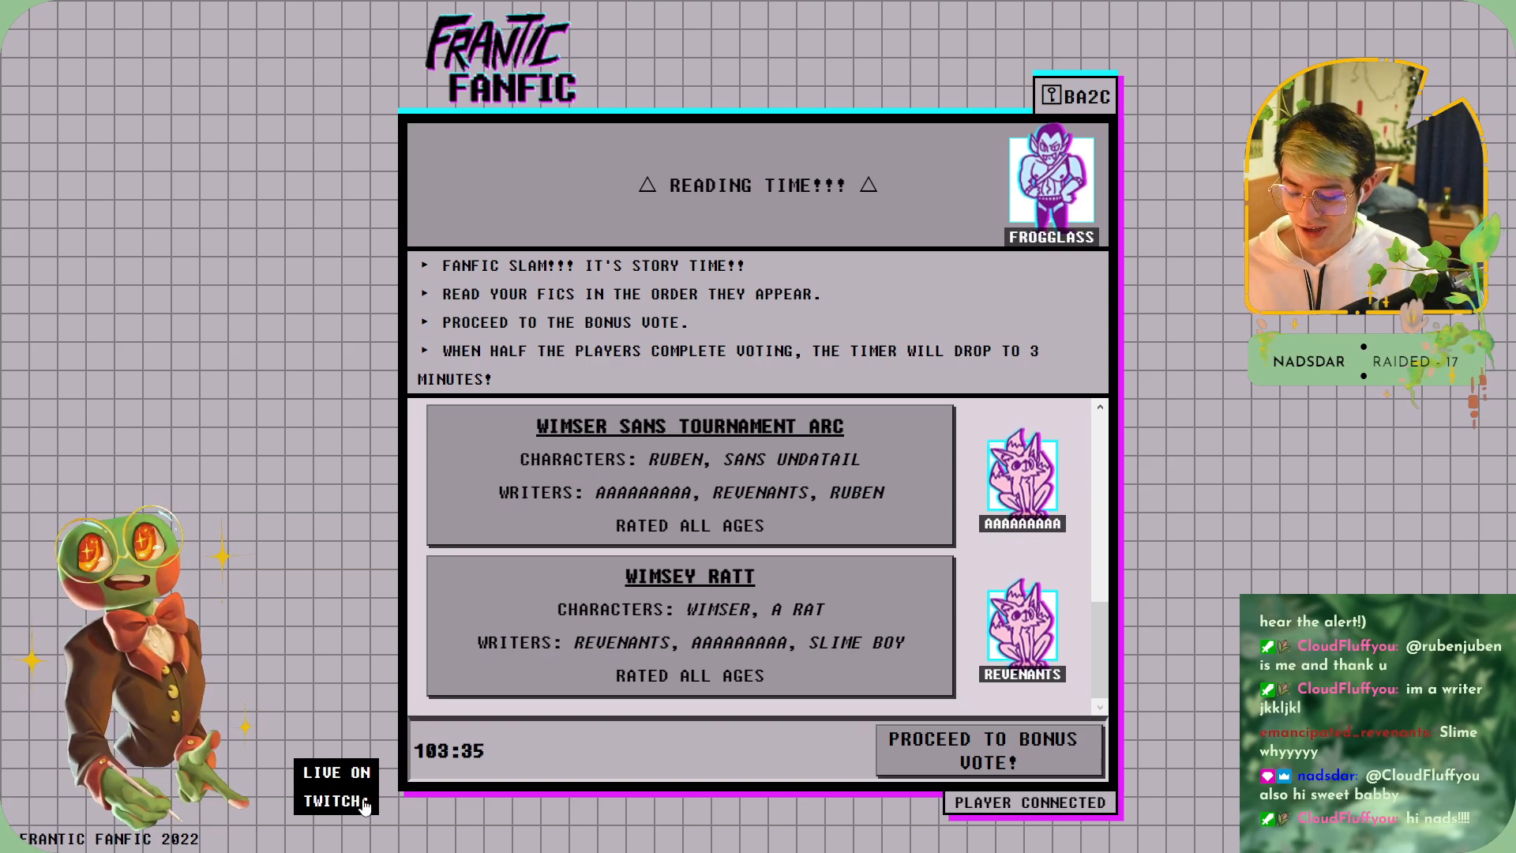
- Go from the game's Live on Twitch link to the Following directory of live channels
{"action": "left_click", "coordinate": [337, 800]}
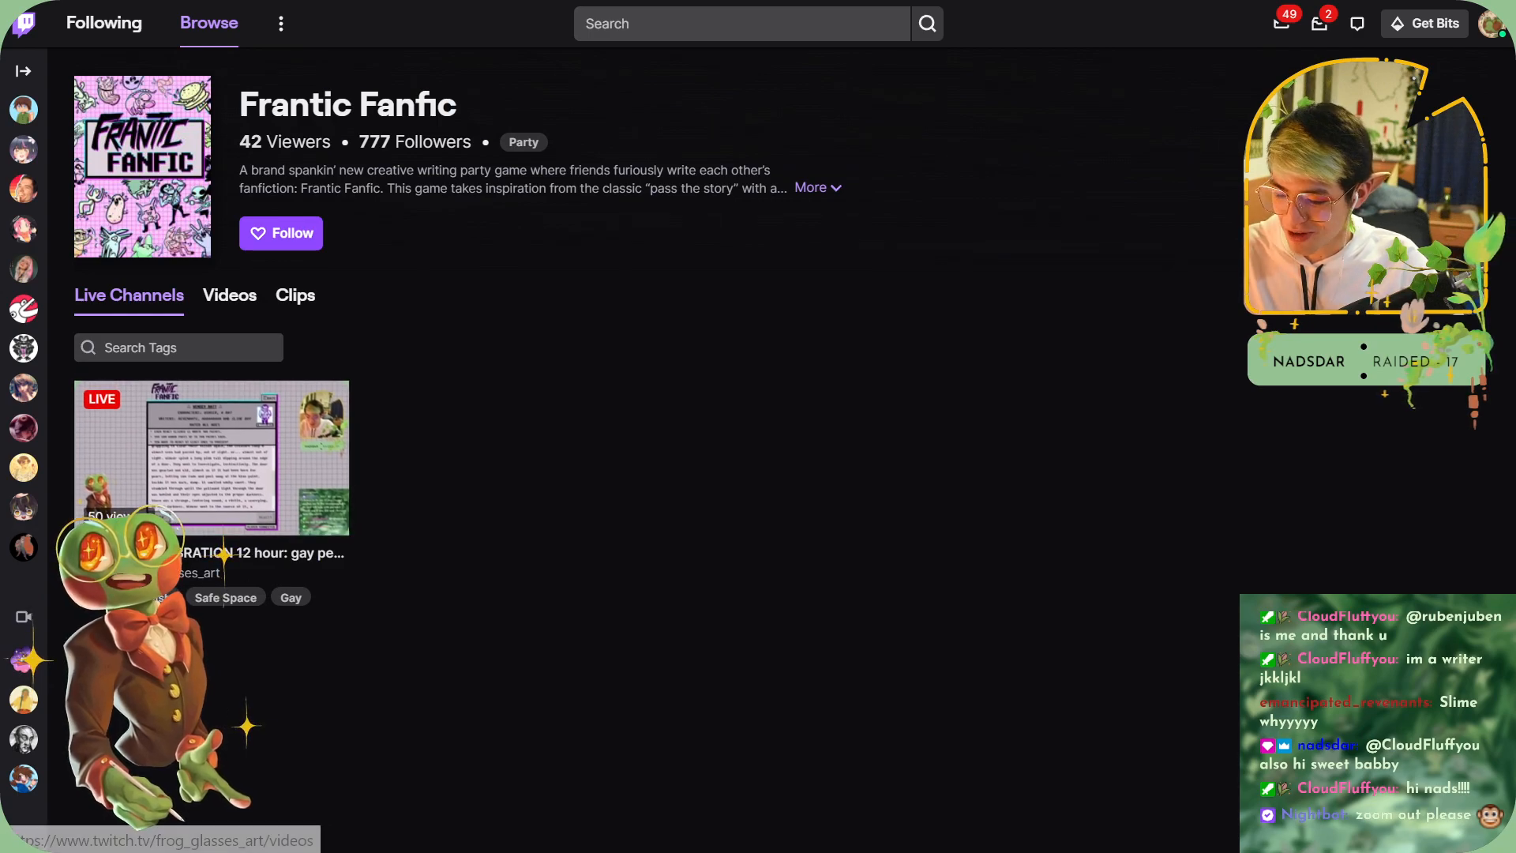
{"action": "left_click", "coordinate": [22, 71]}
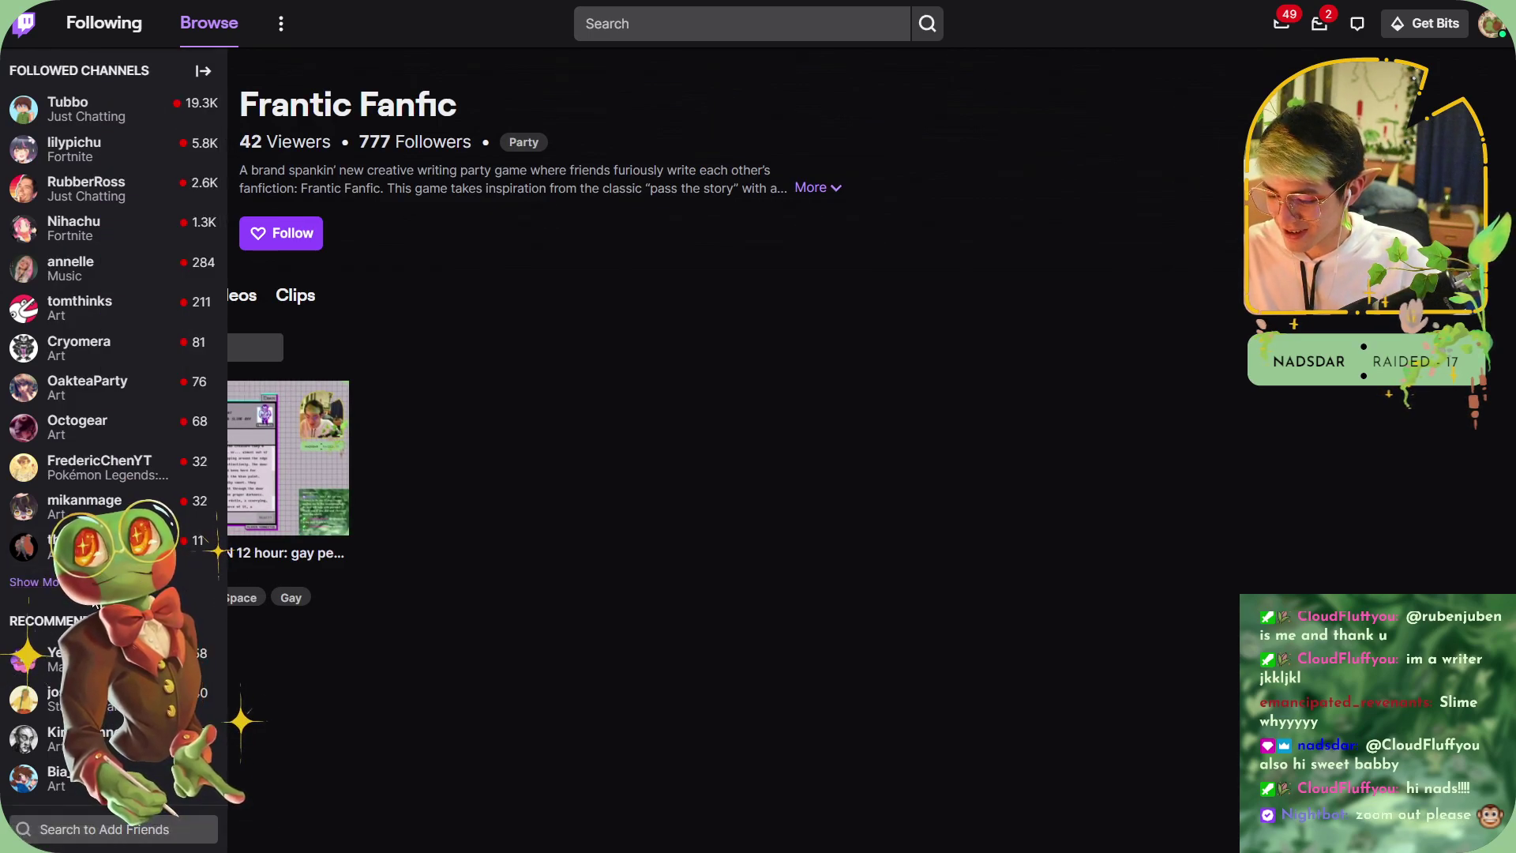
{"action": "left_click", "coordinate": [202, 71]}
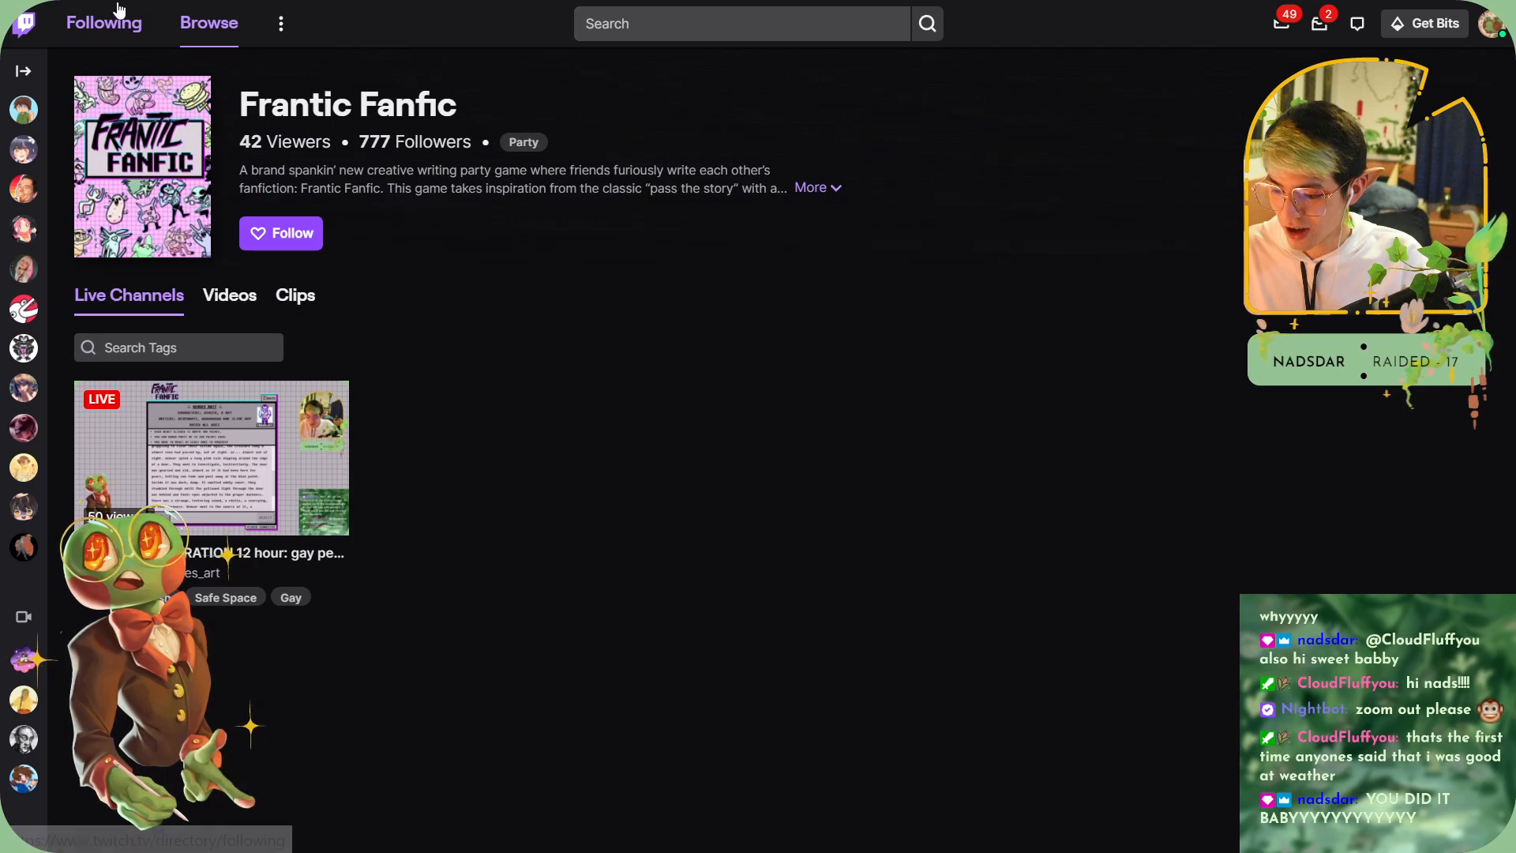
{"action": "left_click", "coordinate": [105, 22]}
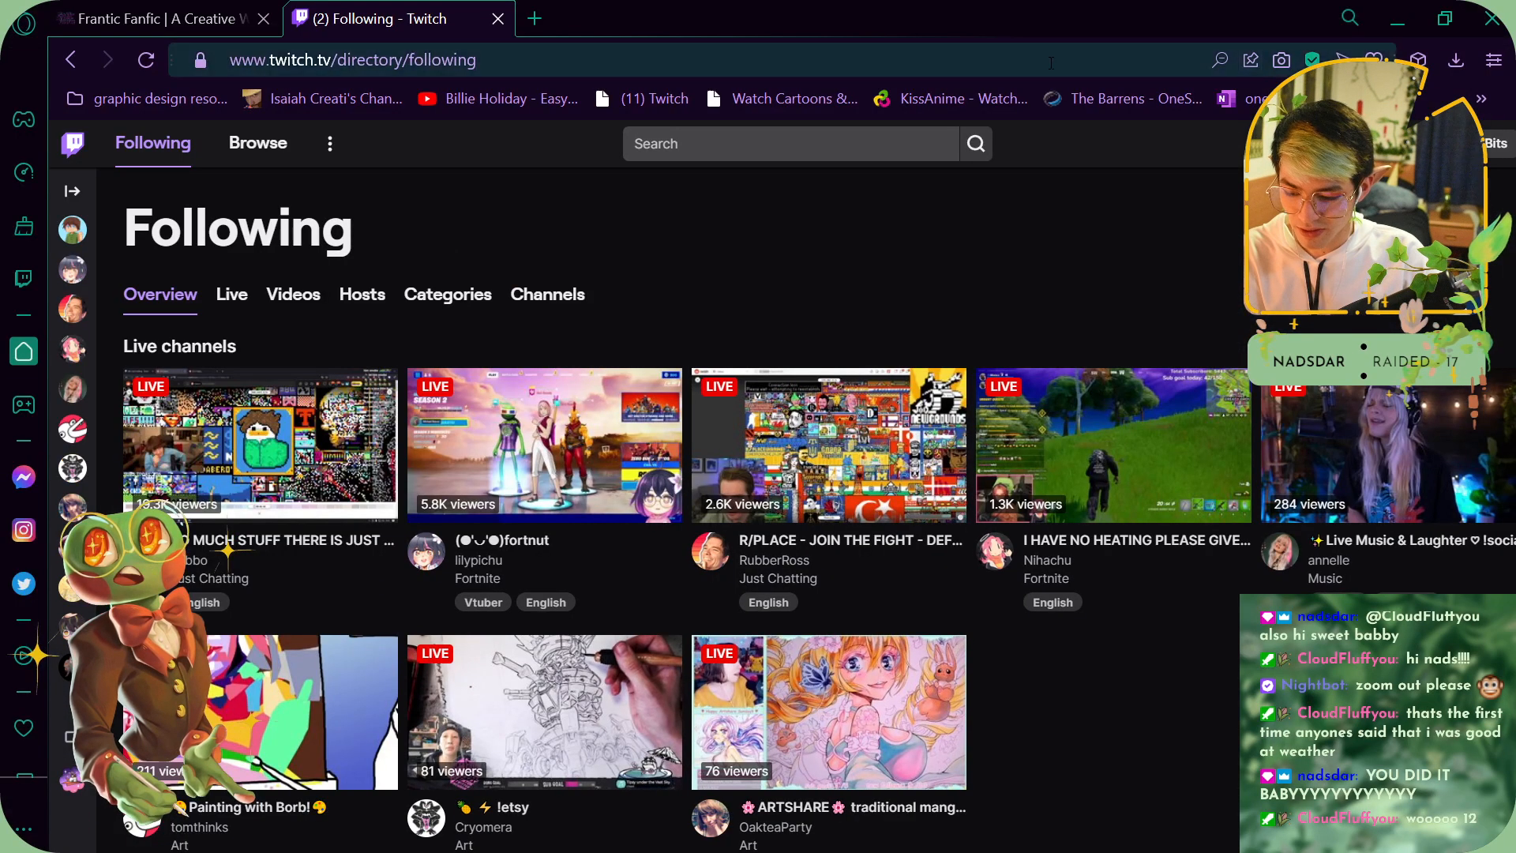
- Start the bonus vote and tick Denim Dreams, scrolling through the remaining award categories
{"action": "left_click", "coordinate": [158, 19]}
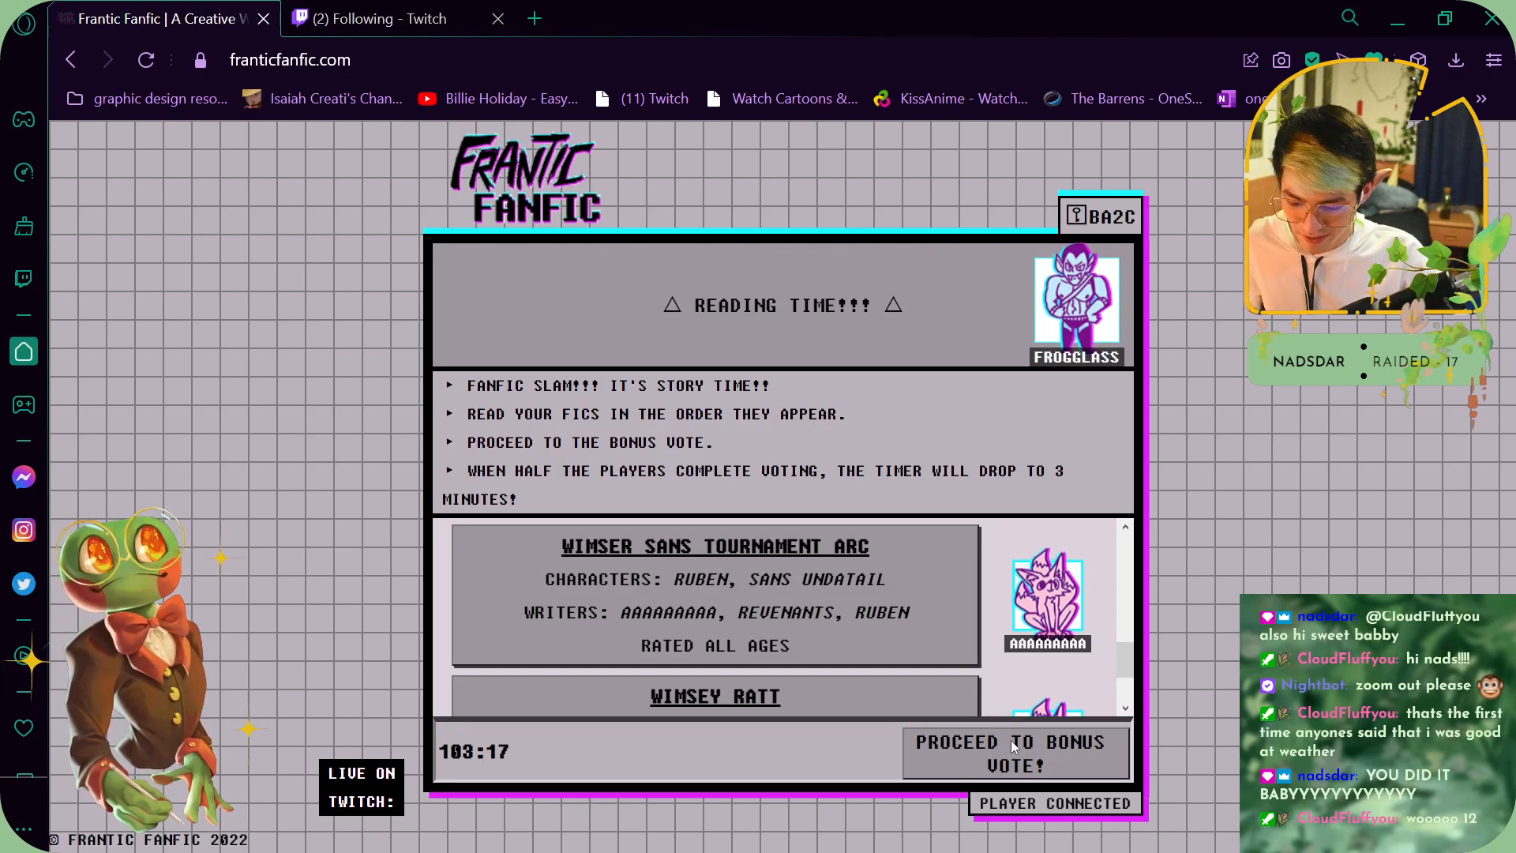
{"action": "left_click", "coordinate": [1017, 753]}
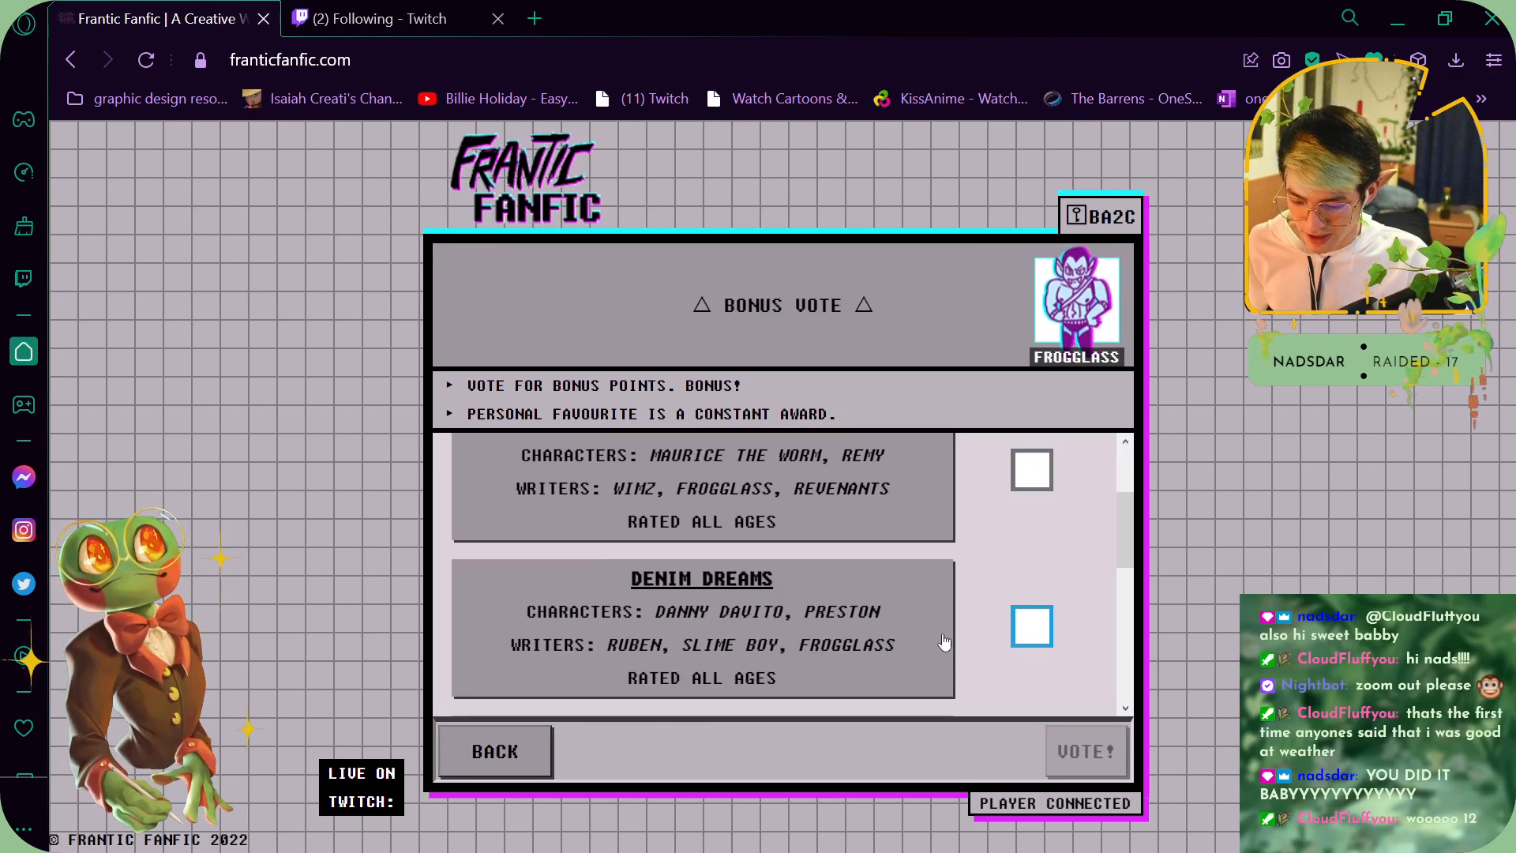
{"action": "left_click", "coordinate": [1031, 469]}
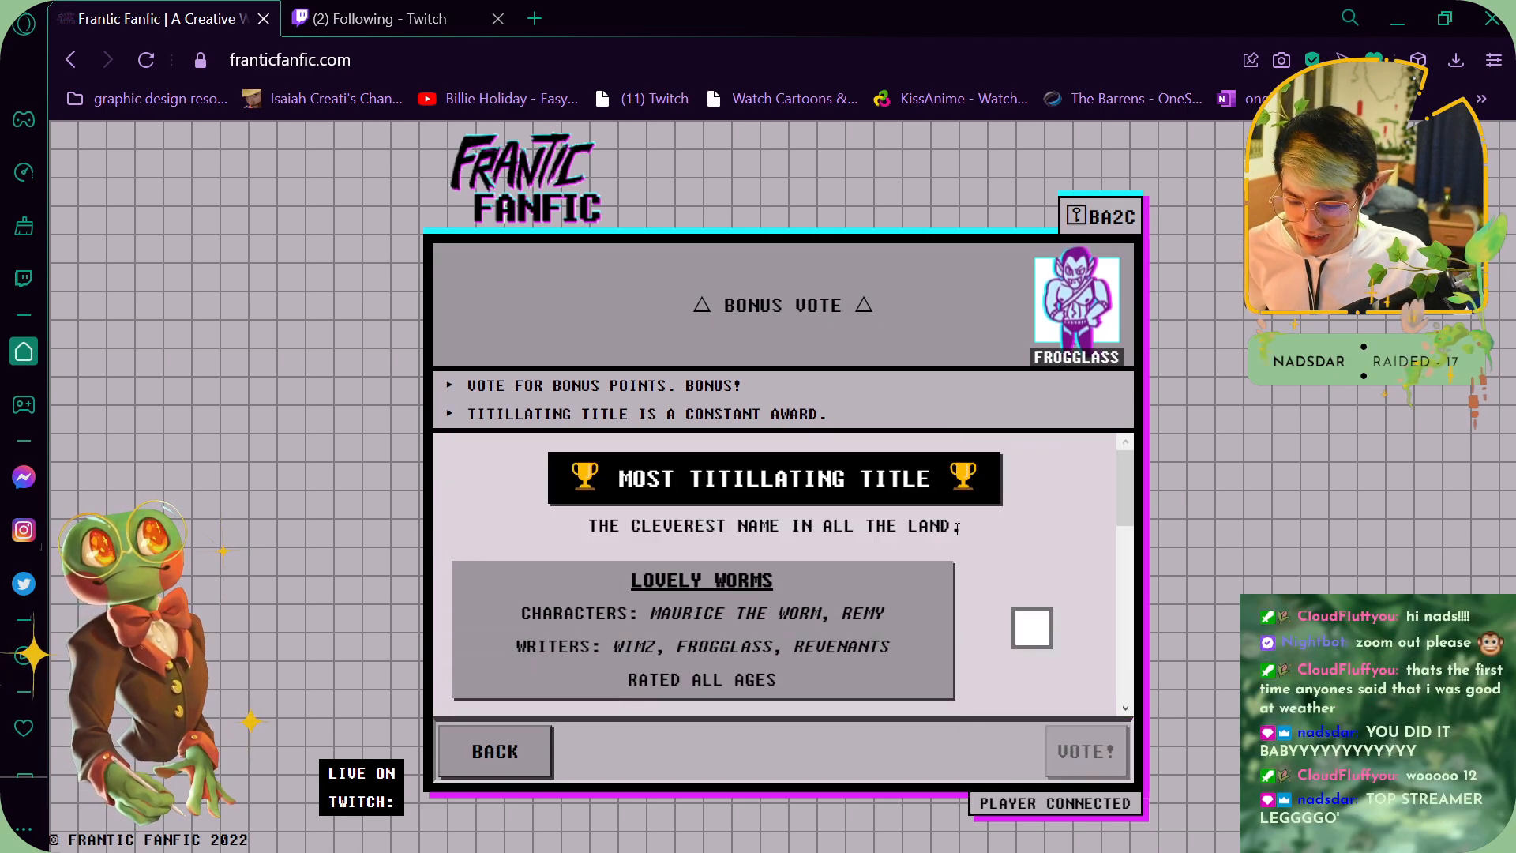
{"action": "scroll", "scroll_direction": "down", "scroll_amount": 3}
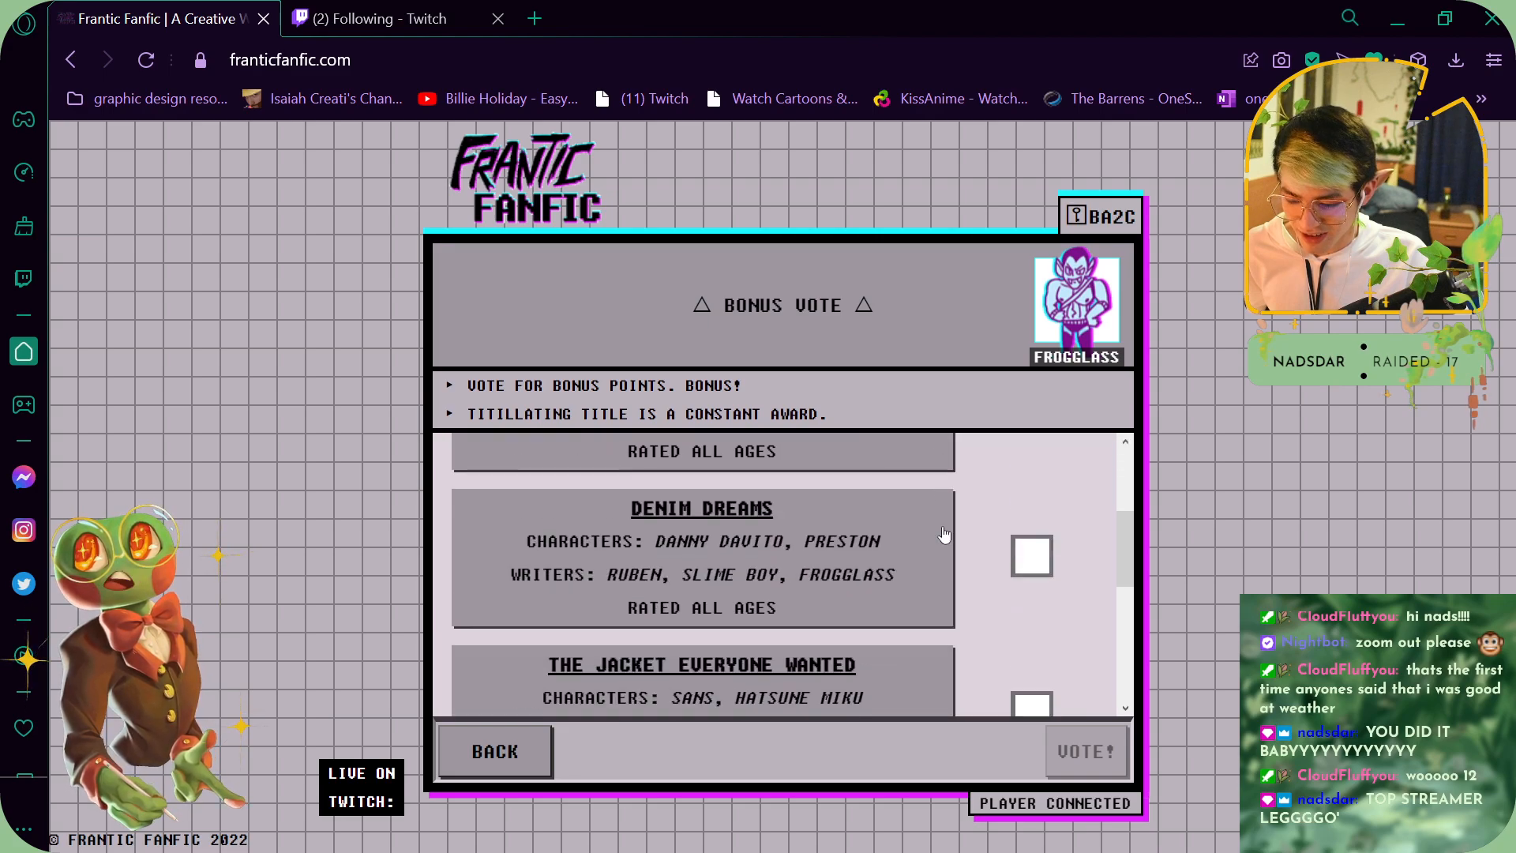
{"action": "scroll", "scroll_direction": "down", "scroll_amount": 3}
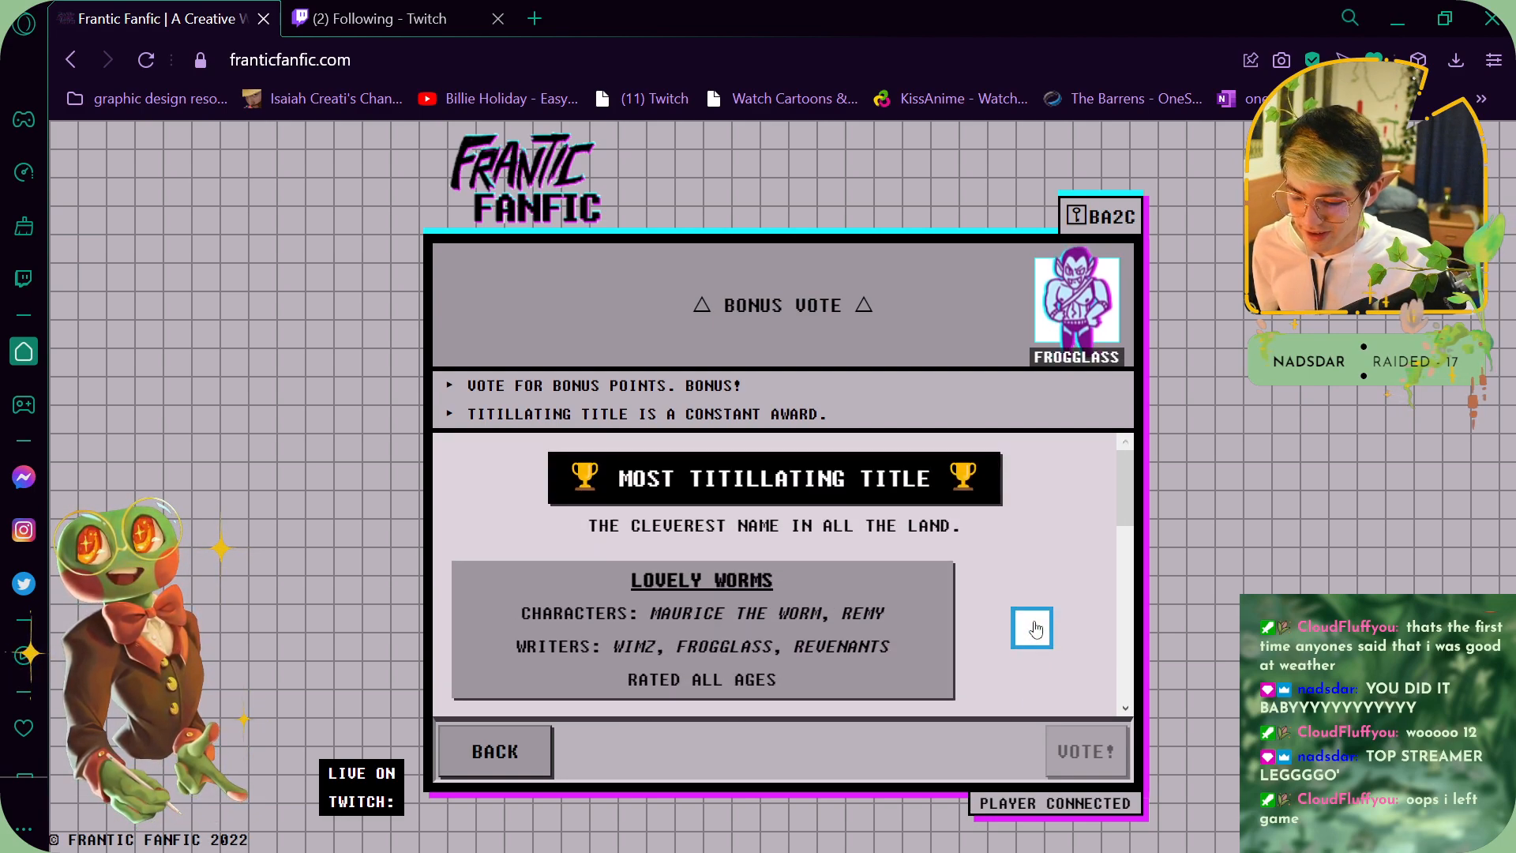
{"action": "scroll", "scroll_direction": "down", "scroll_amount": 3}
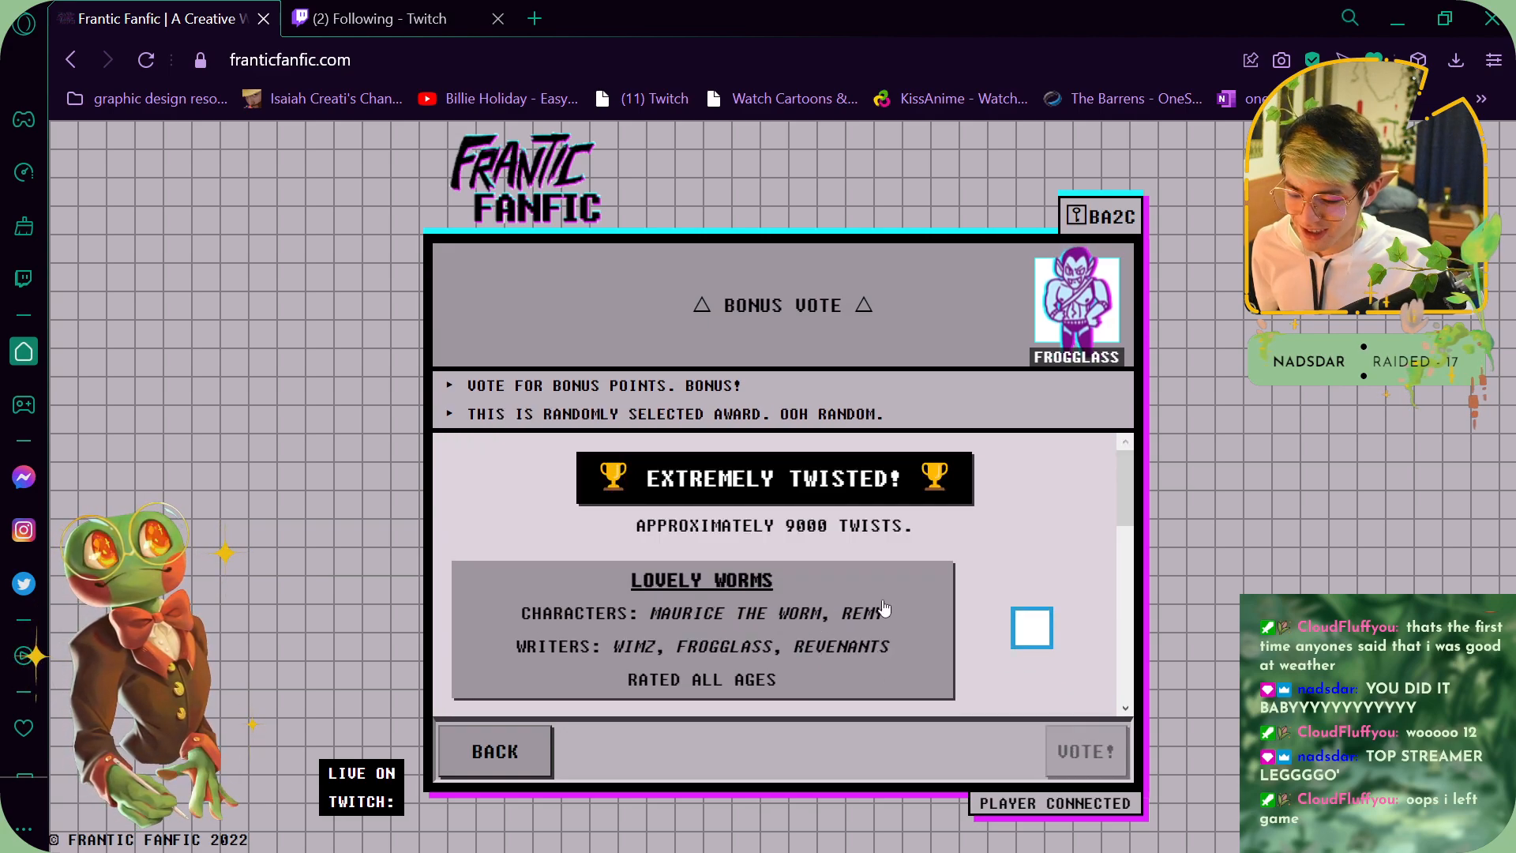
{"action": "scroll", "scroll_direction": "down", "scroll_amount": 3}
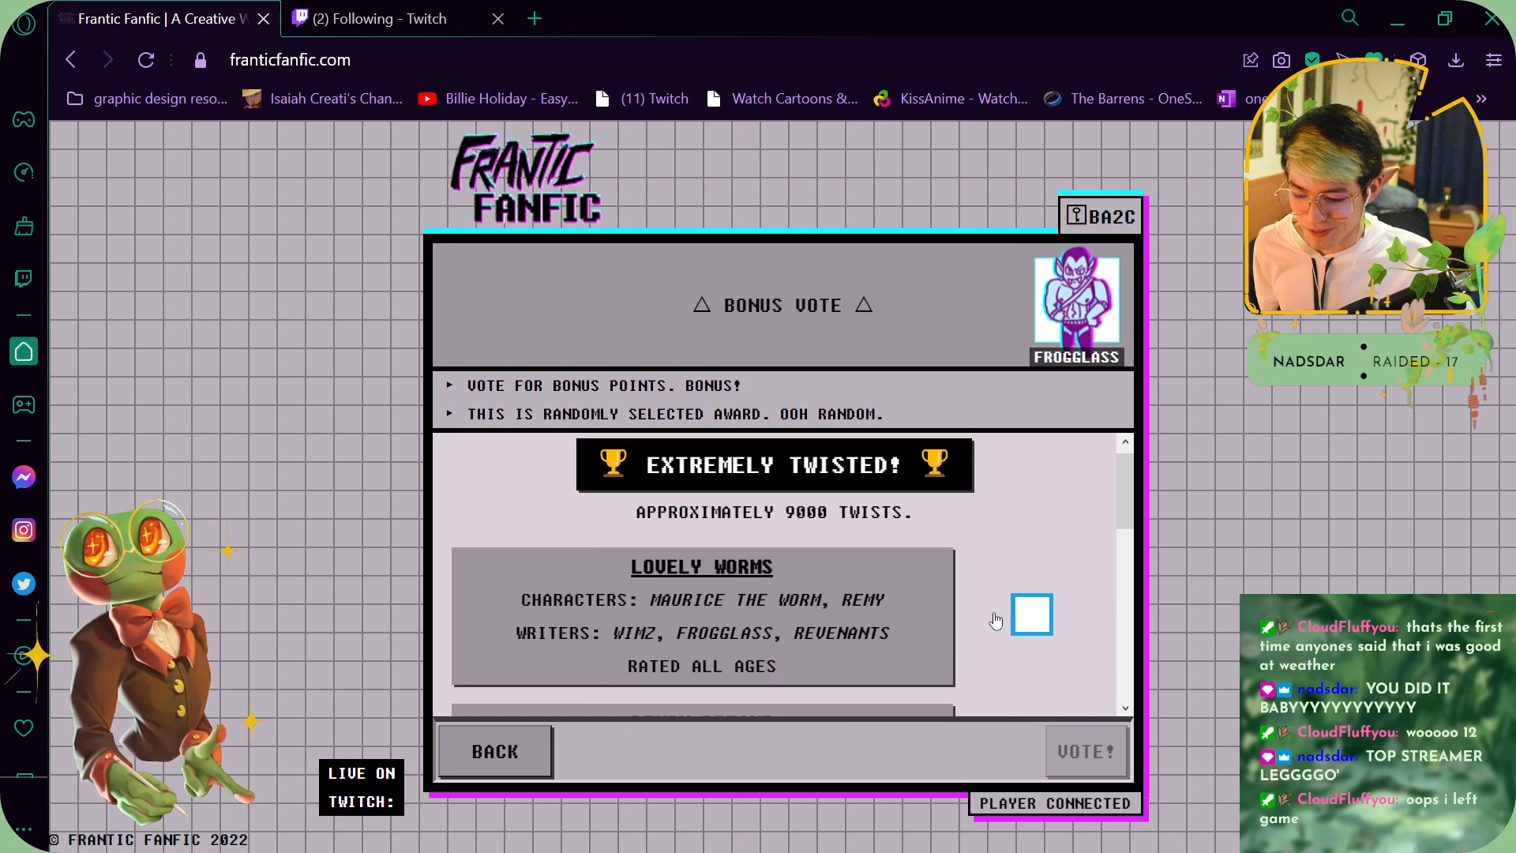
{"action": "scroll", "scroll_direction": "down", "scroll_amount": 3}
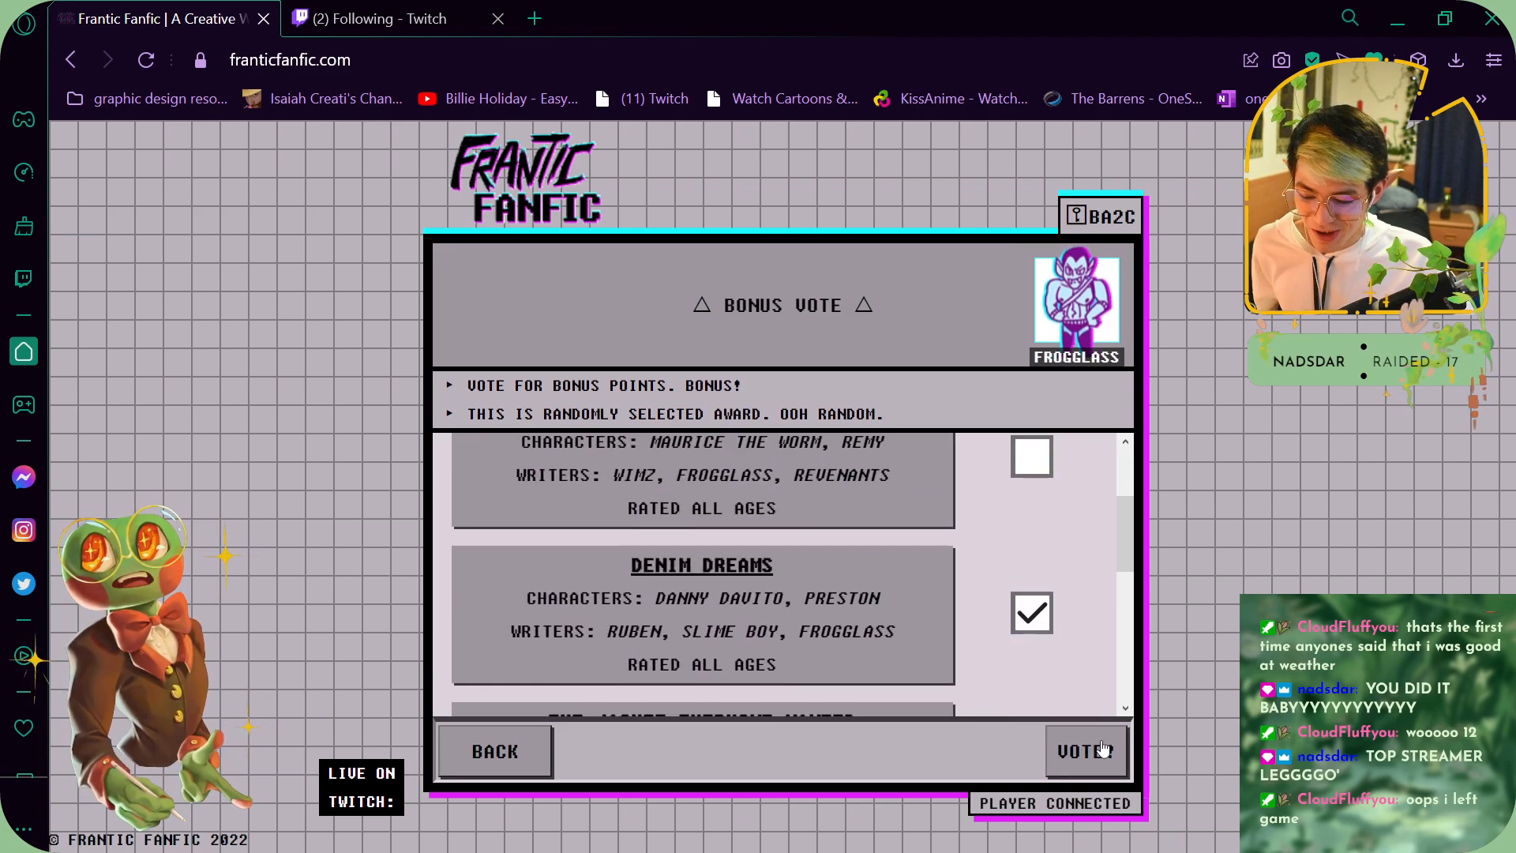
- Submit the Denim Dreams bonus vote and start a new browser tab for Twitch
{"action": "left_click", "coordinate": [1087, 752]}
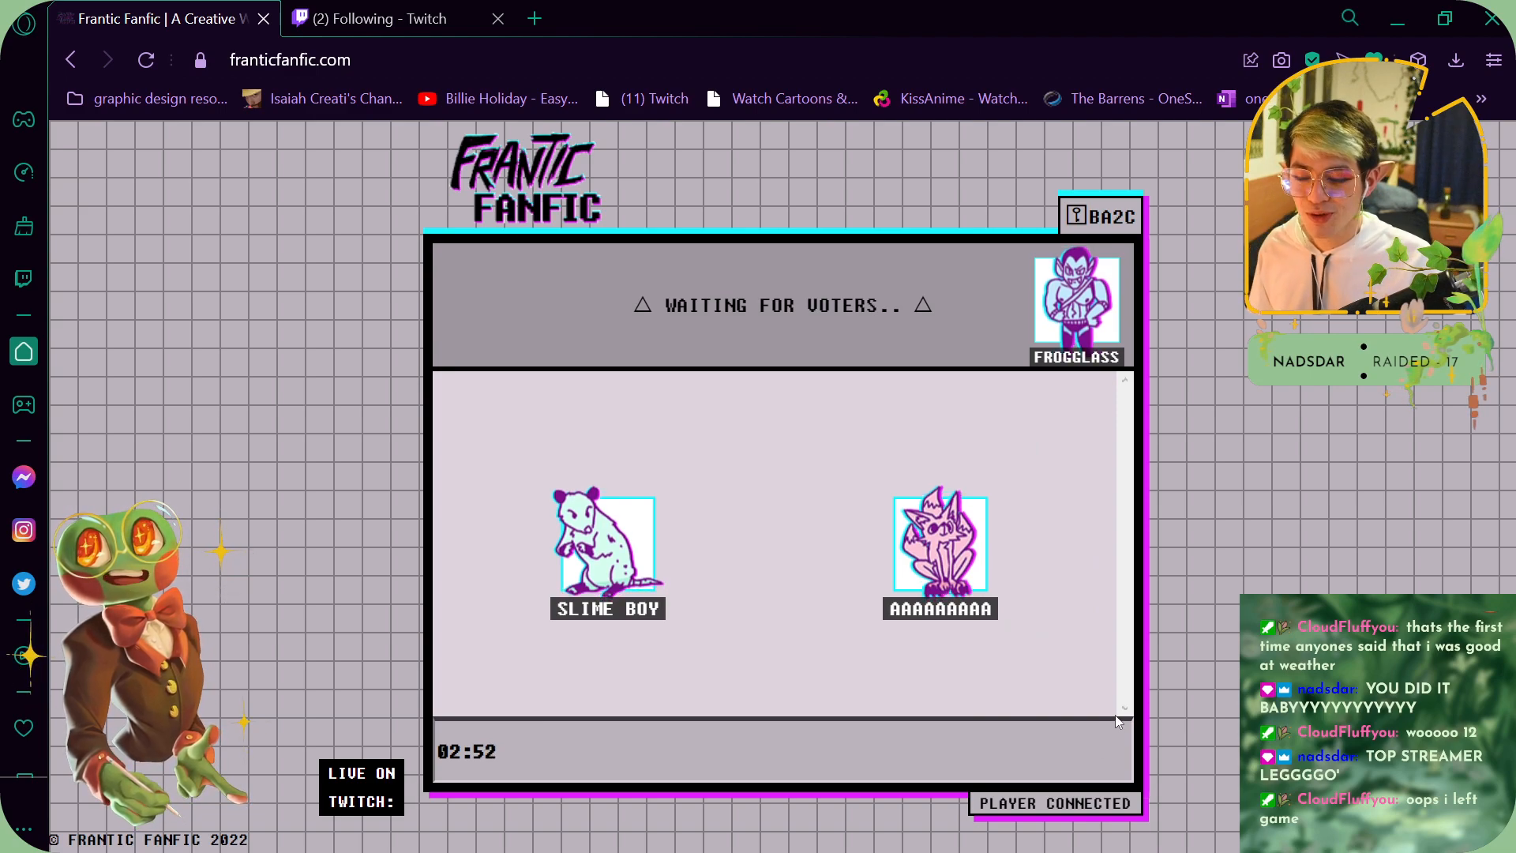
{"action": "mouse_move", "coordinate": [1096, 706]}
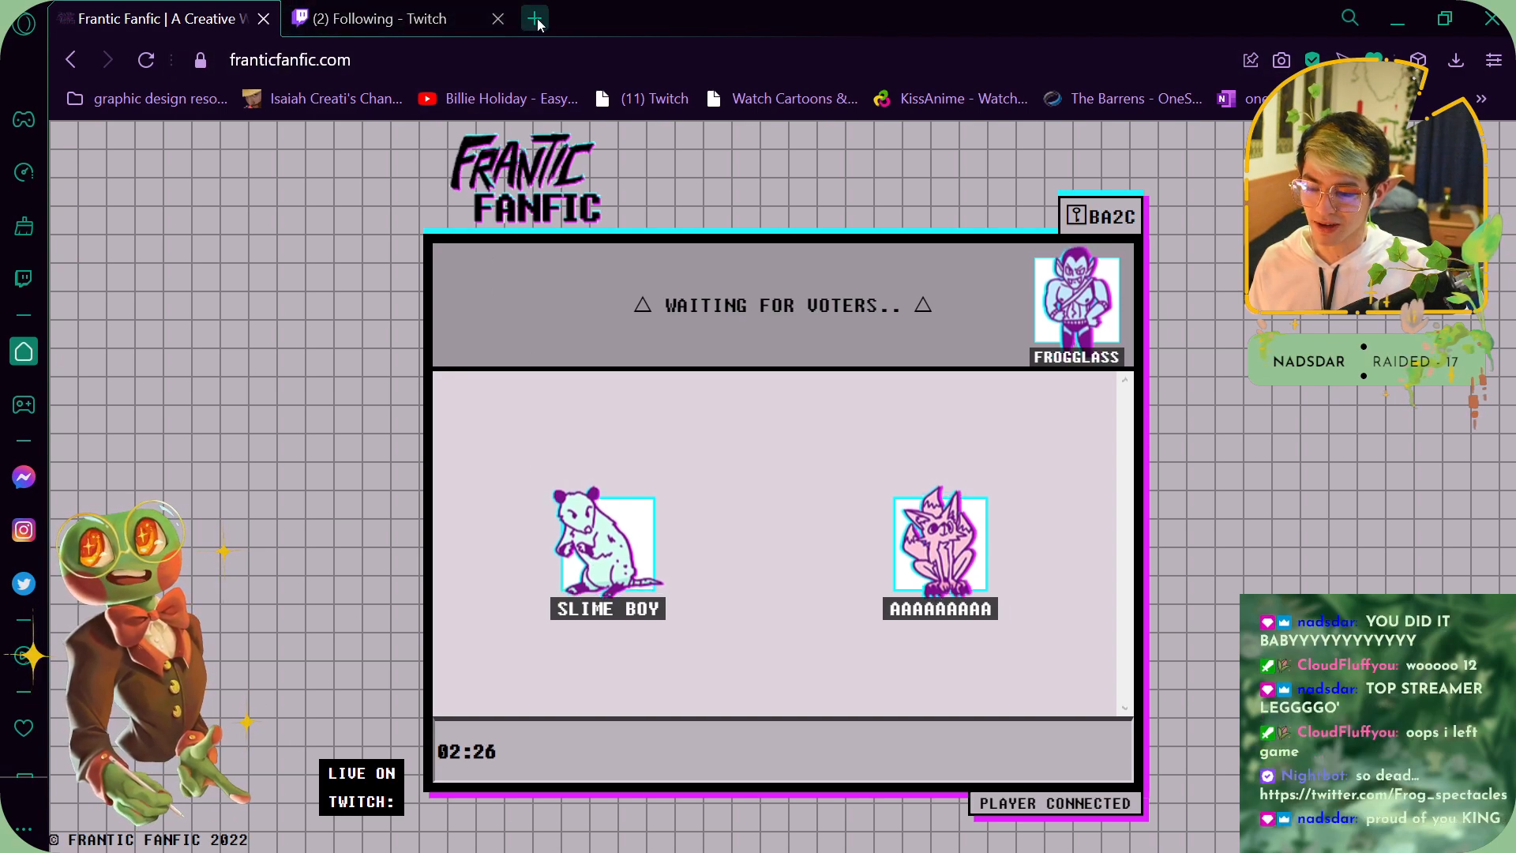
{"action": "left_click", "coordinate": [534, 19]}
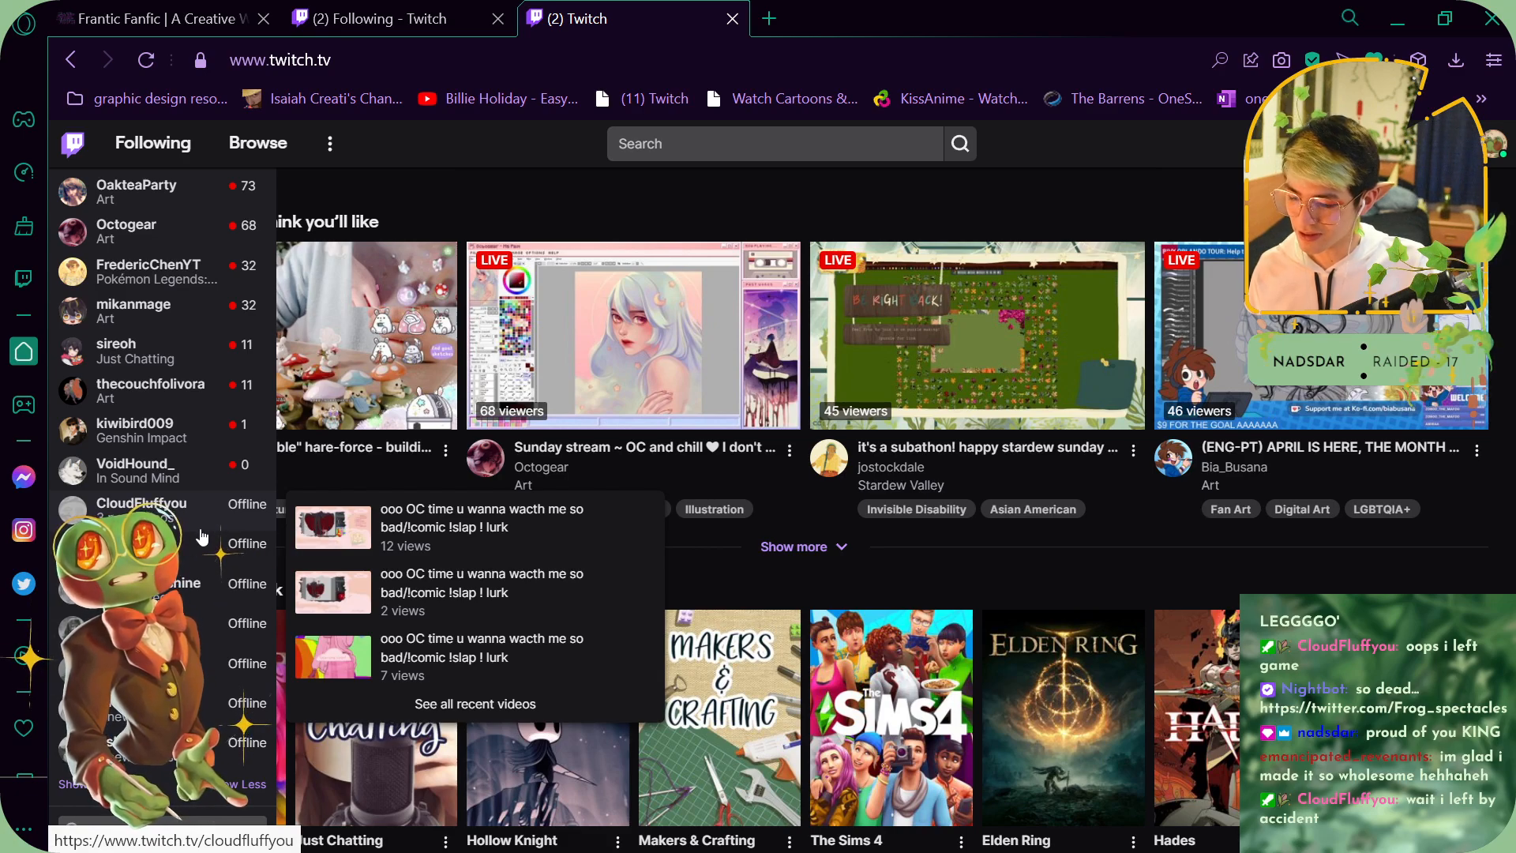
{"action": "mouse_move", "coordinate": [221, 485]}
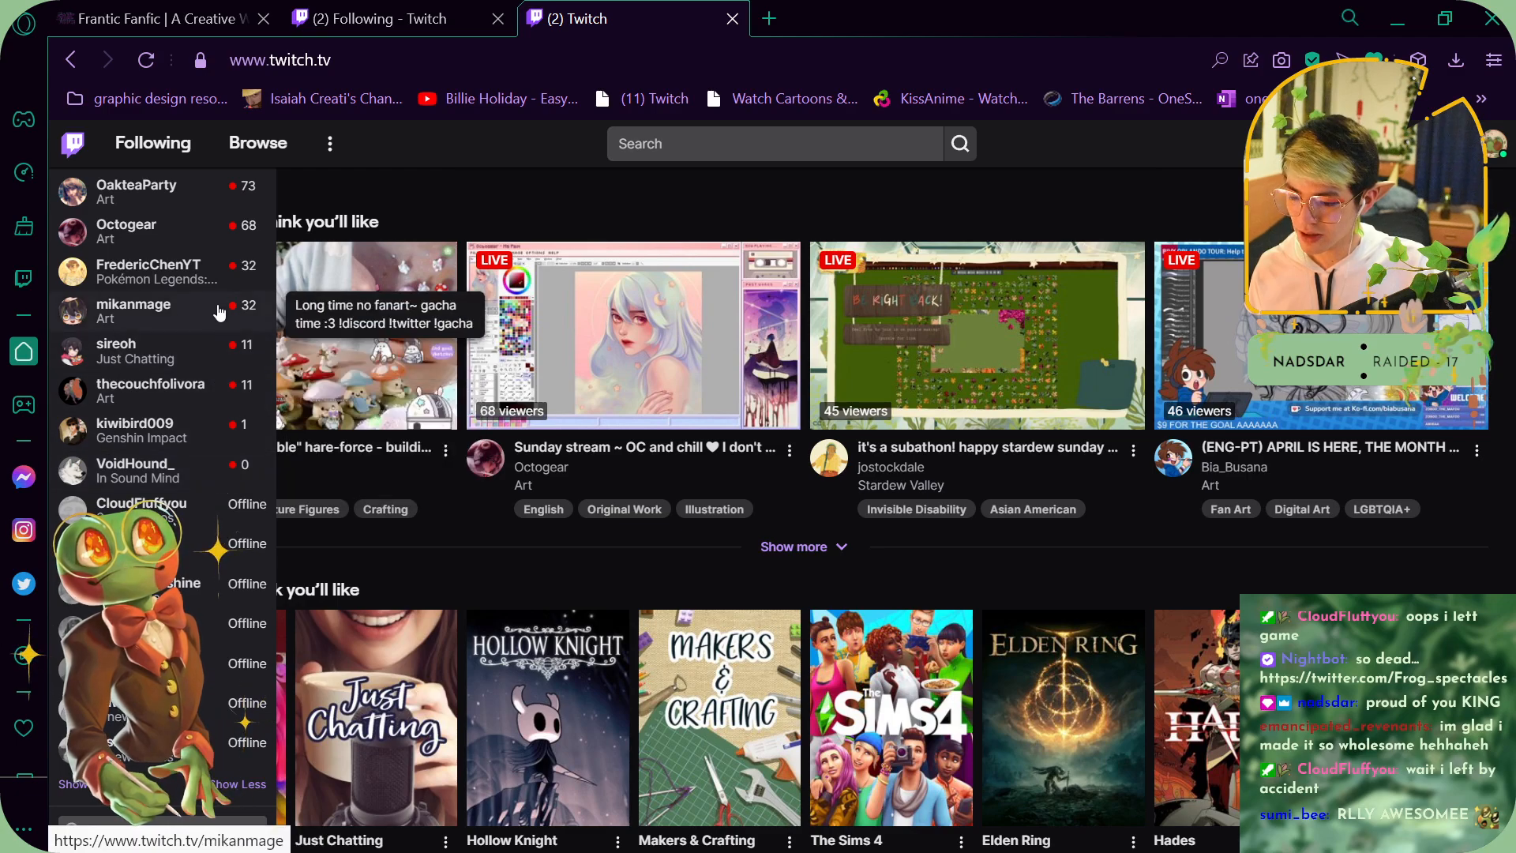
{"action": "mouse_move", "coordinate": [202, 272]}
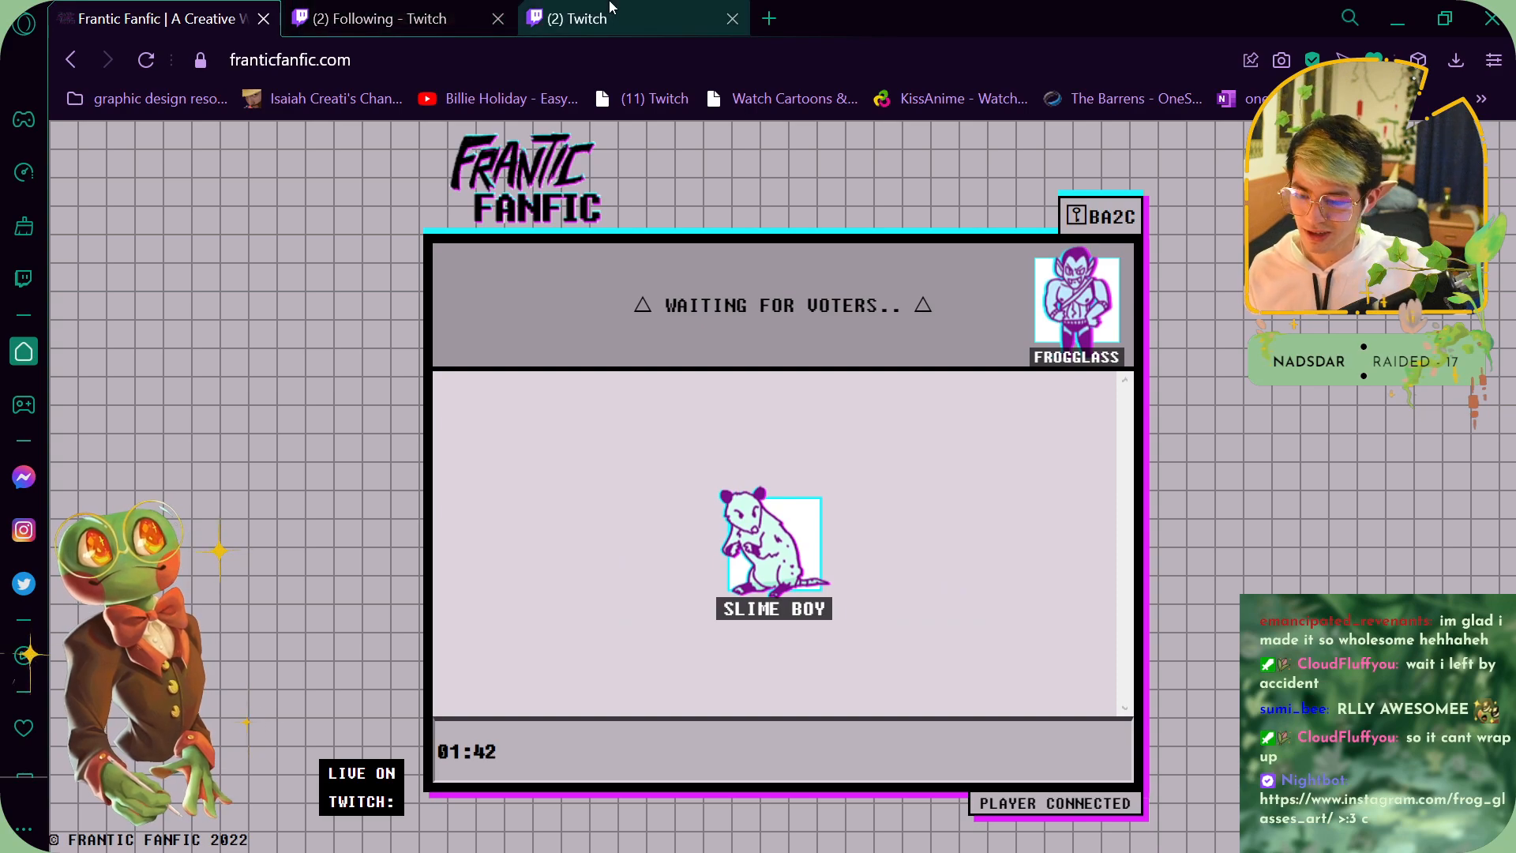
- Flip between the Twitch Following tab and the waiting game until the Game Over leaderboard appears
{"action": "left_click", "coordinate": [376, 19]}
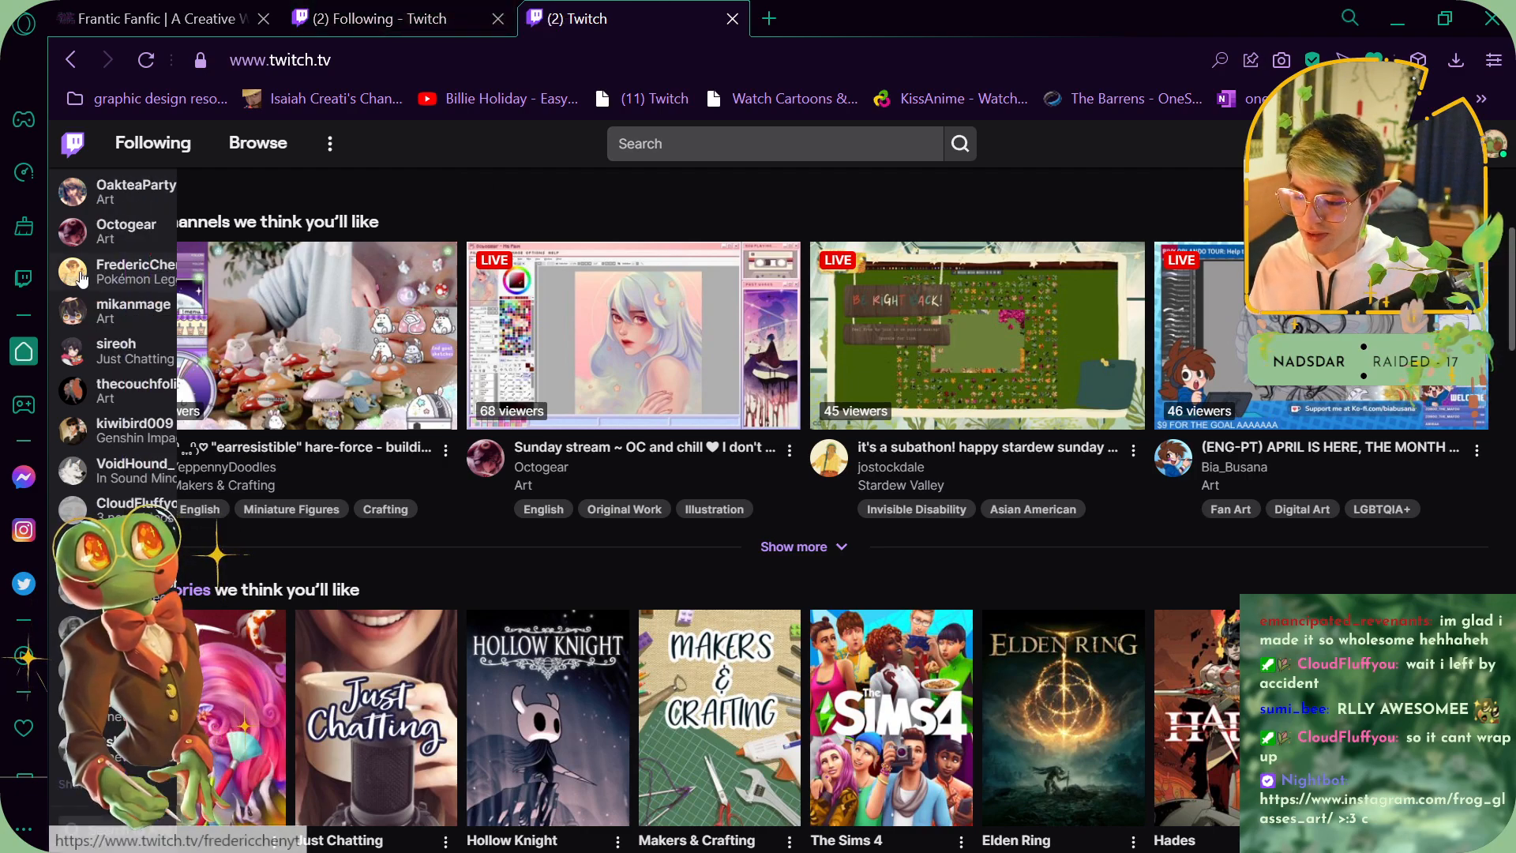
{"action": "left_click", "coordinate": [158, 19]}
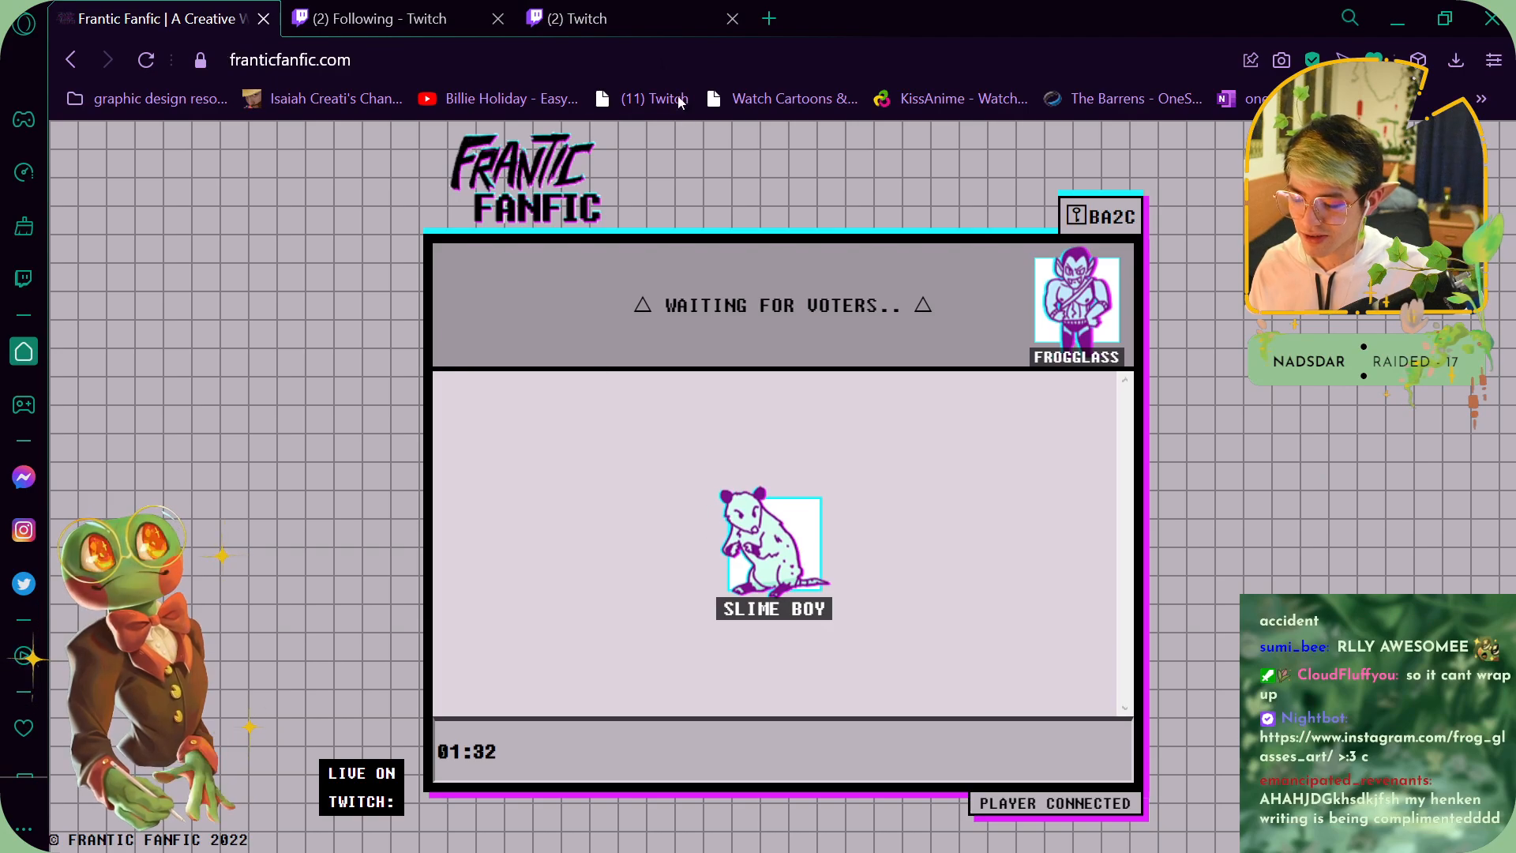
{"action": "left_click", "coordinate": [395, 19]}
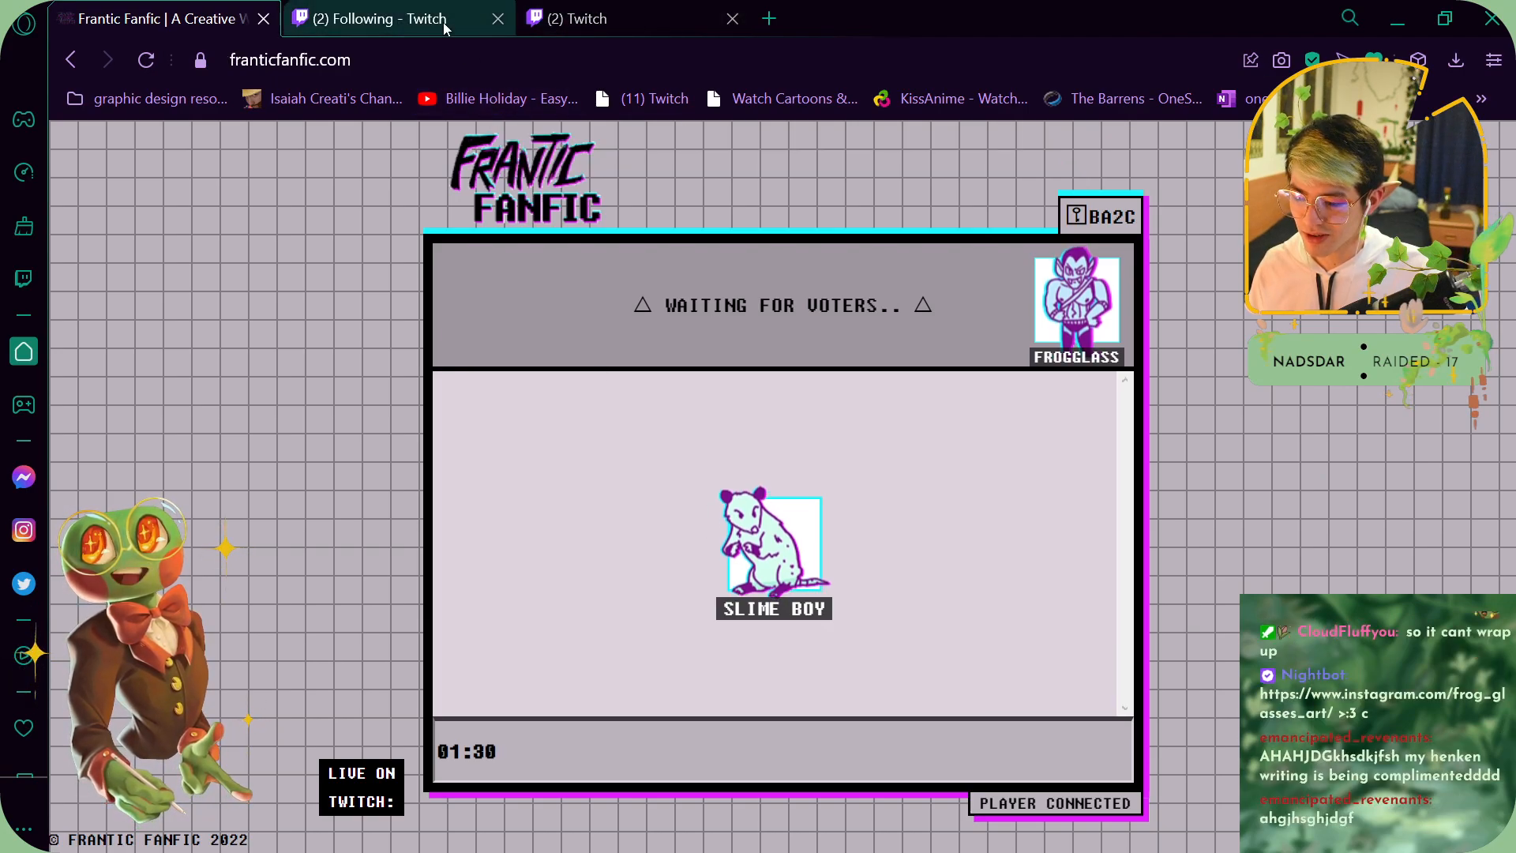
{"action": "left_click", "coordinate": [158, 17]}
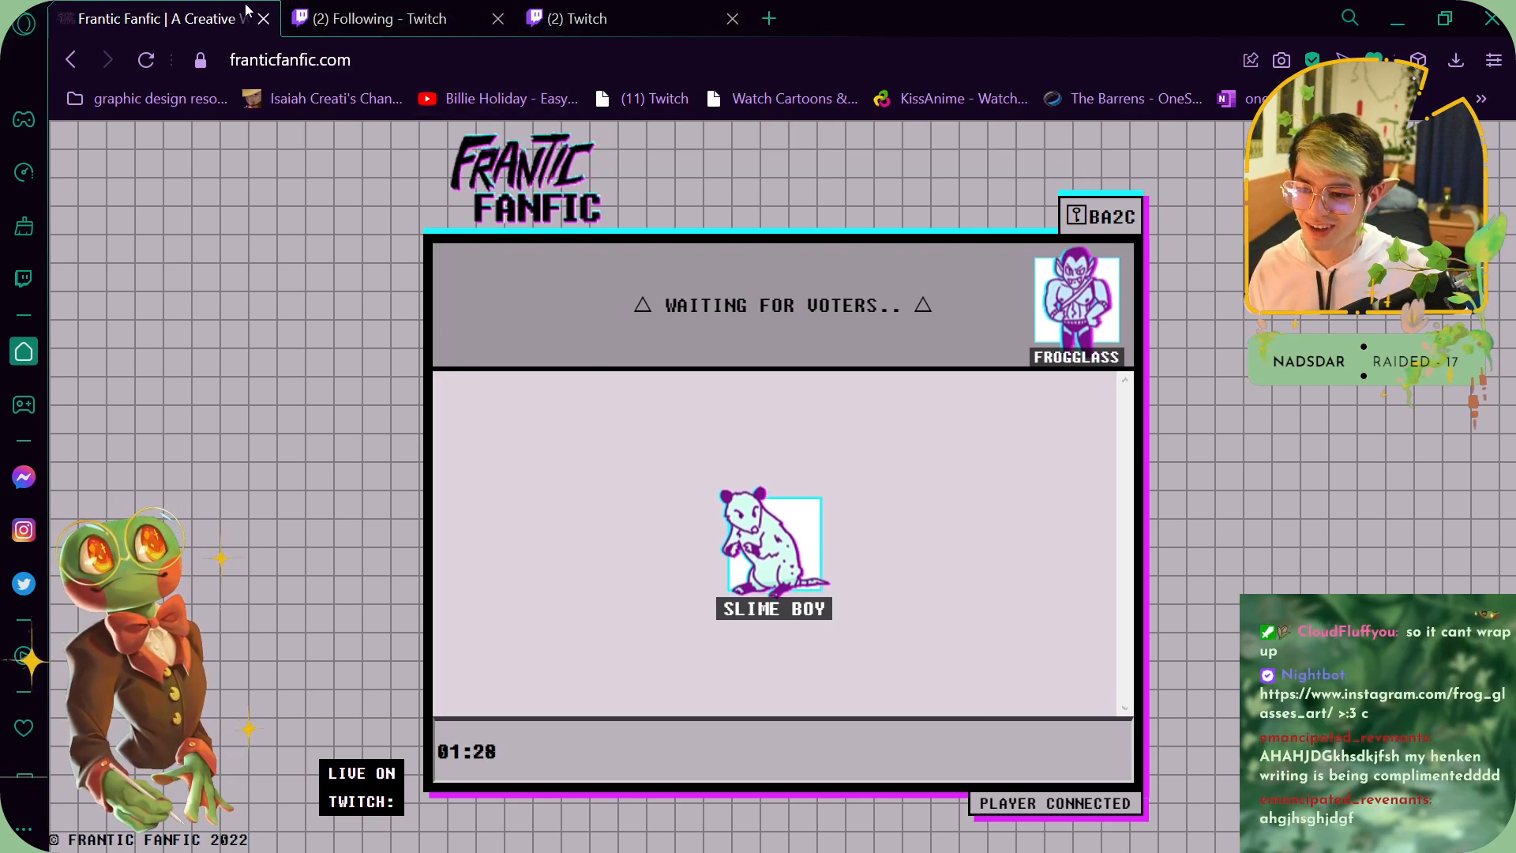
{"action": "left_click", "coordinate": [376, 19]}
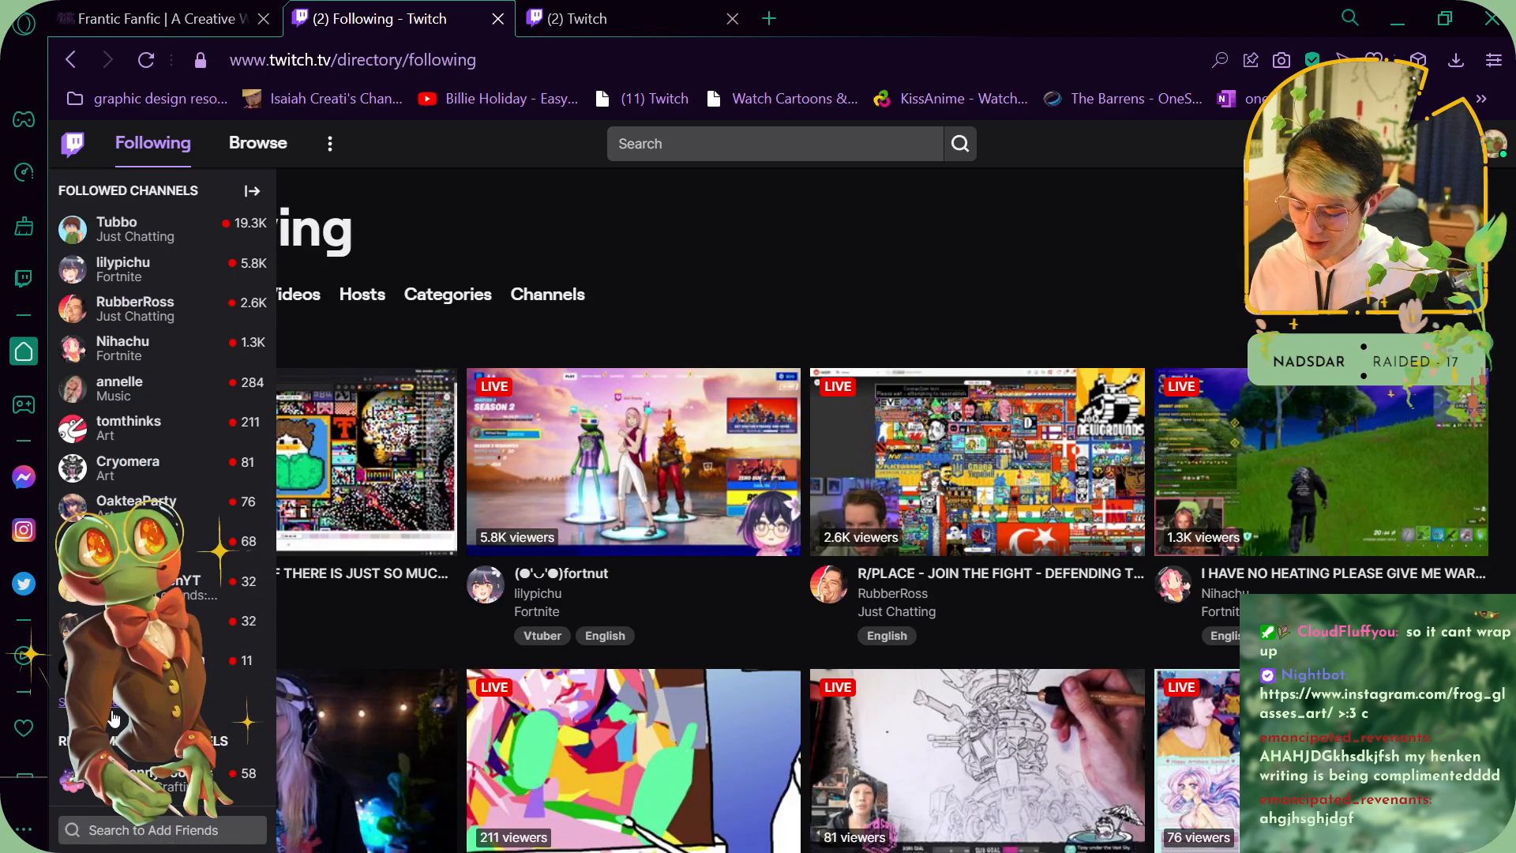
{"action": "left_click", "coordinate": [158, 19]}
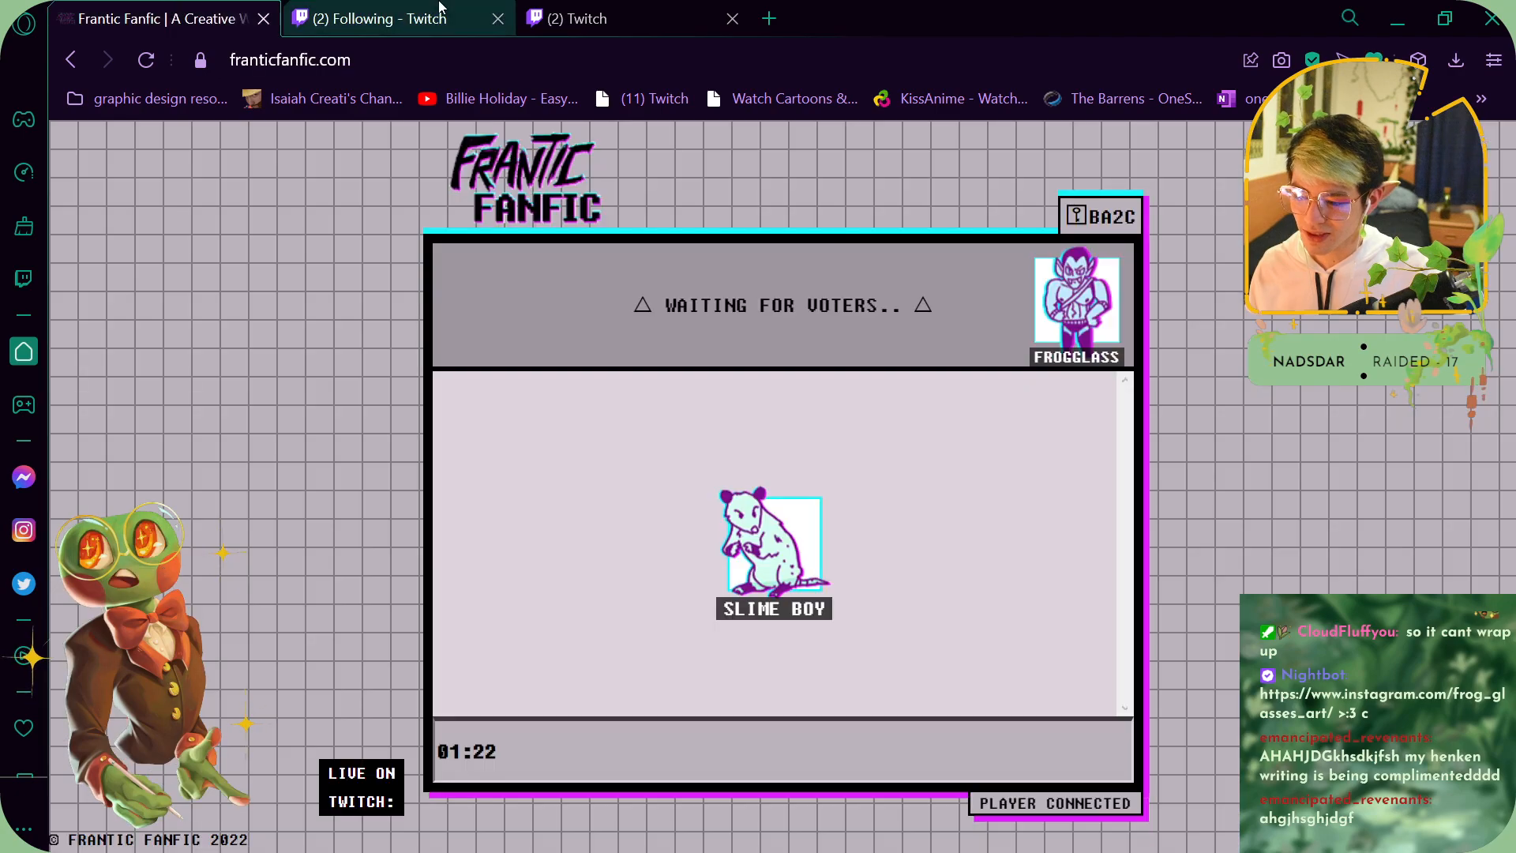
{"action": "left_click", "coordinate": [384, 19]}
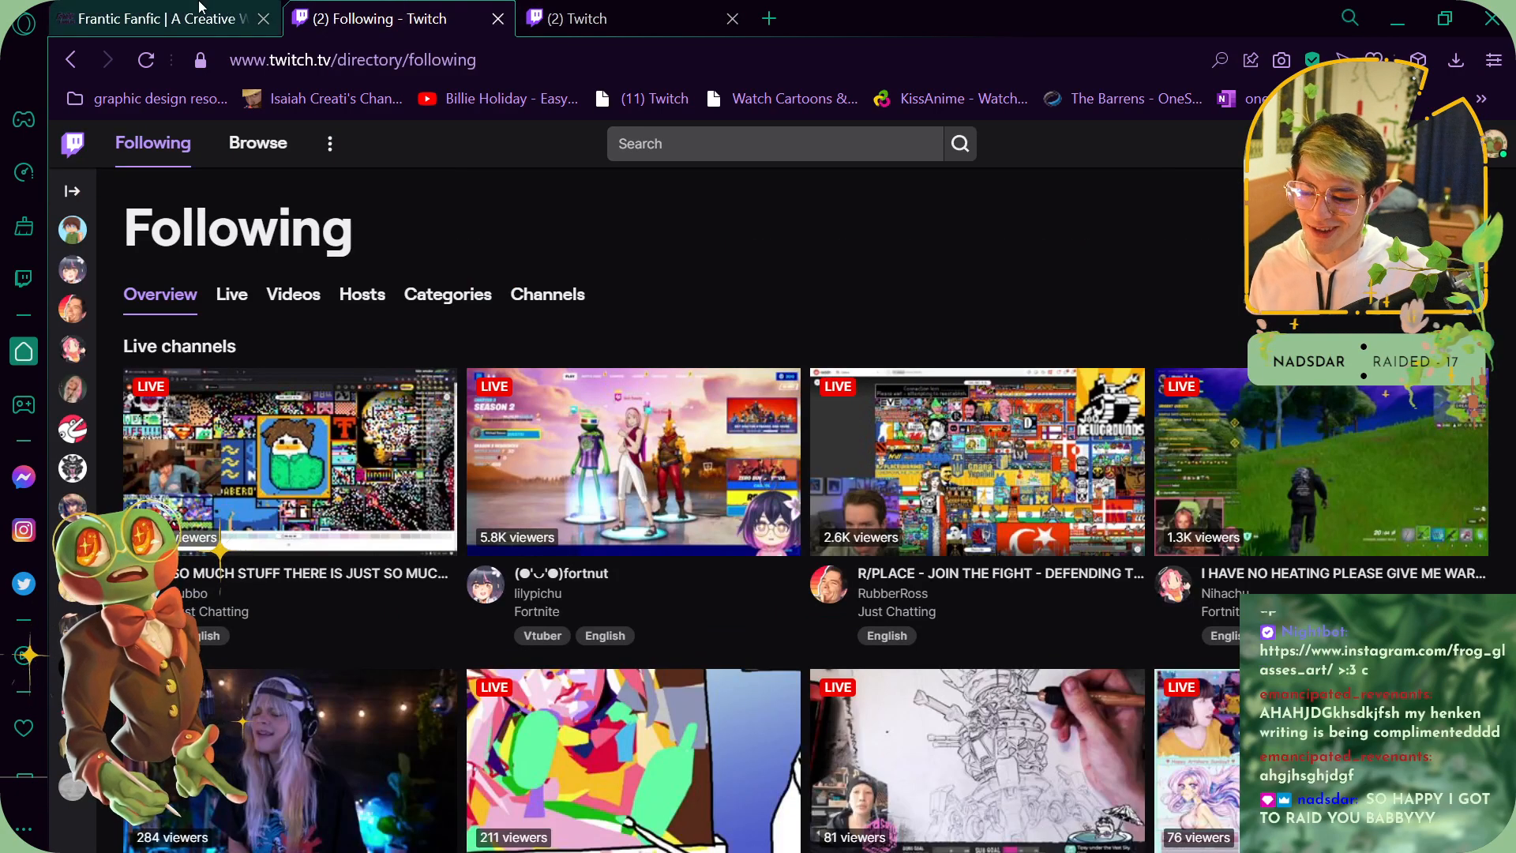
{"action": "left_click", "coordinate": [150, 19]}
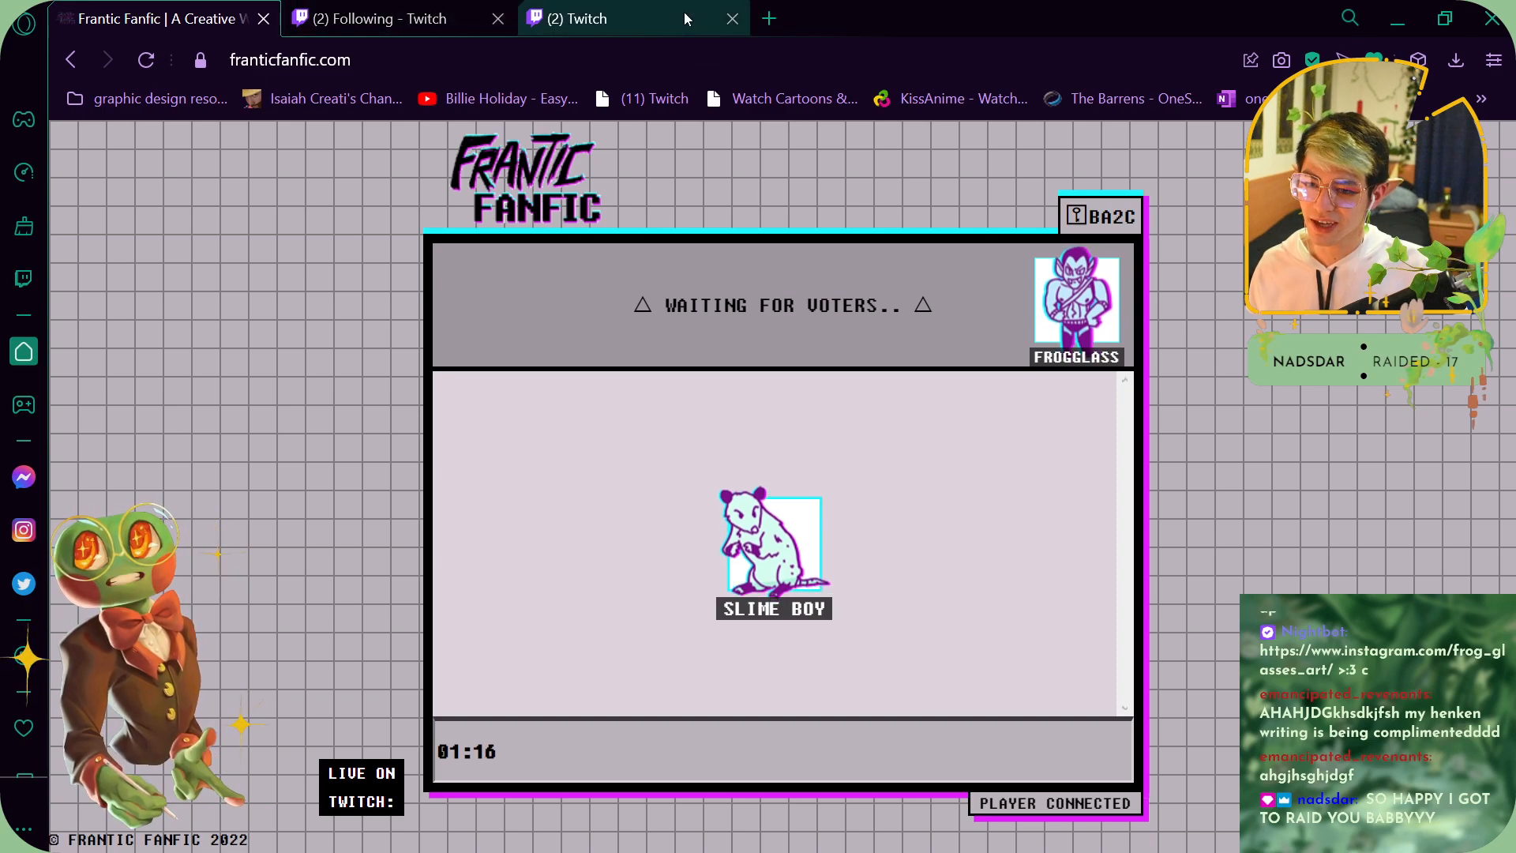
{"action": "mouse_move", "coordinate": [654, 23]}
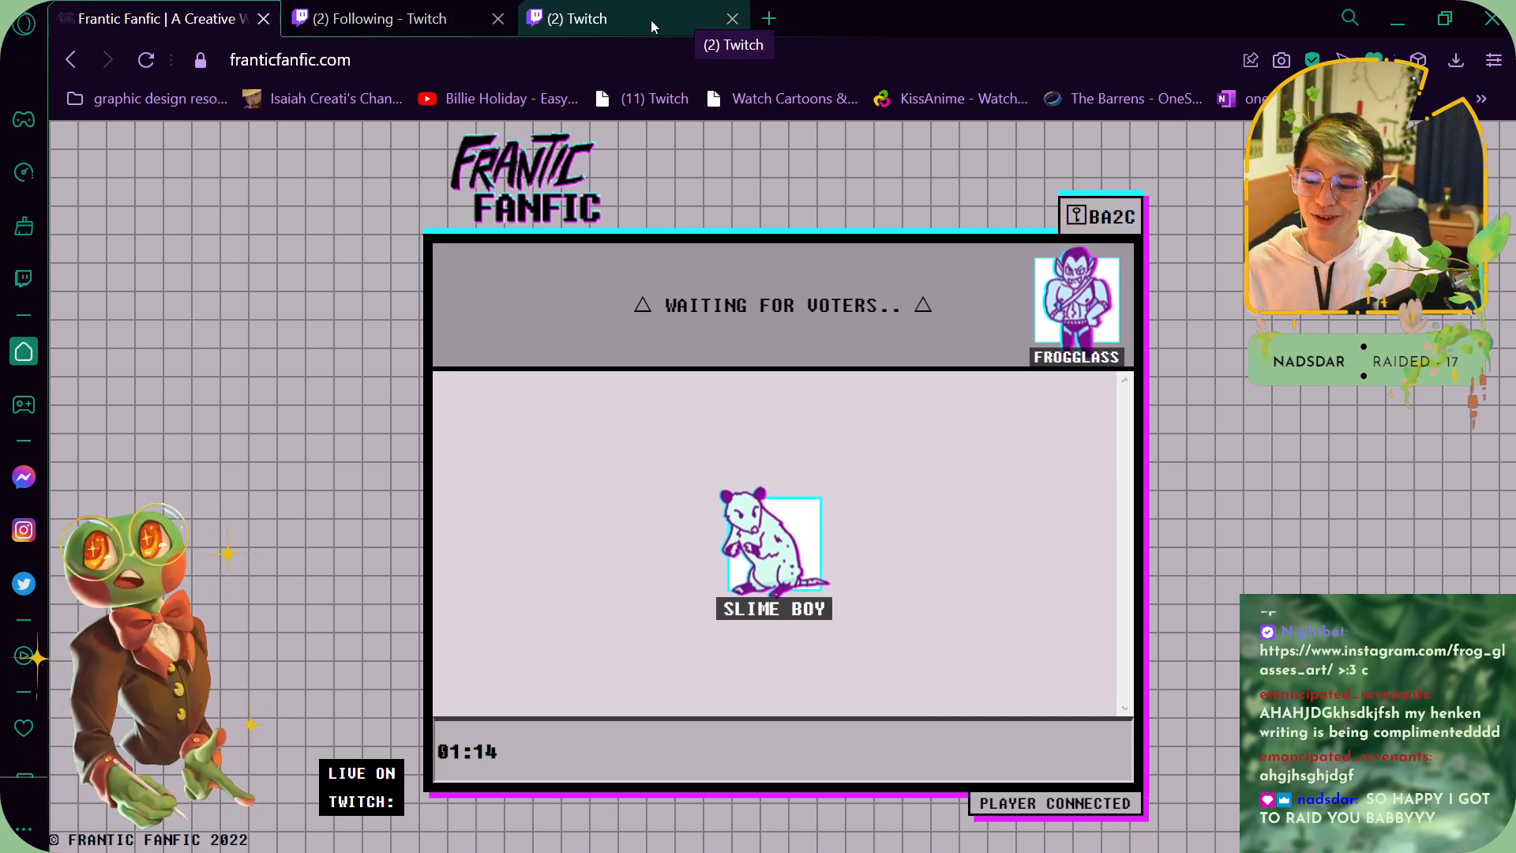
{"action": "left_click", "coordinate": [610, 19]}
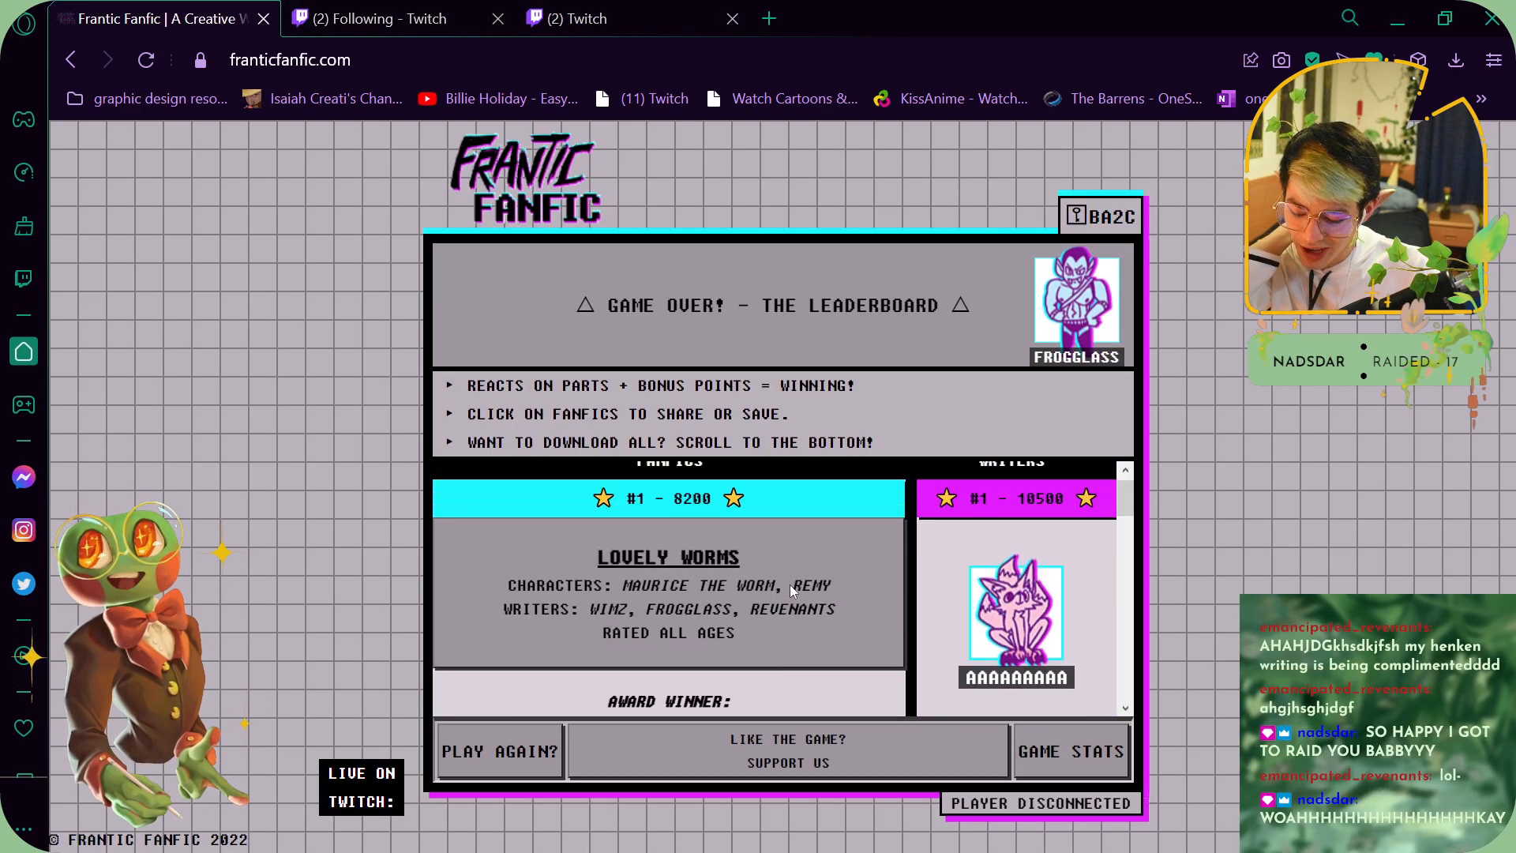
- Show the leaderboard fullscreen and scroll down all six fics to the Download Images and Download Texts options
{"action": "key", "text": "F11"}
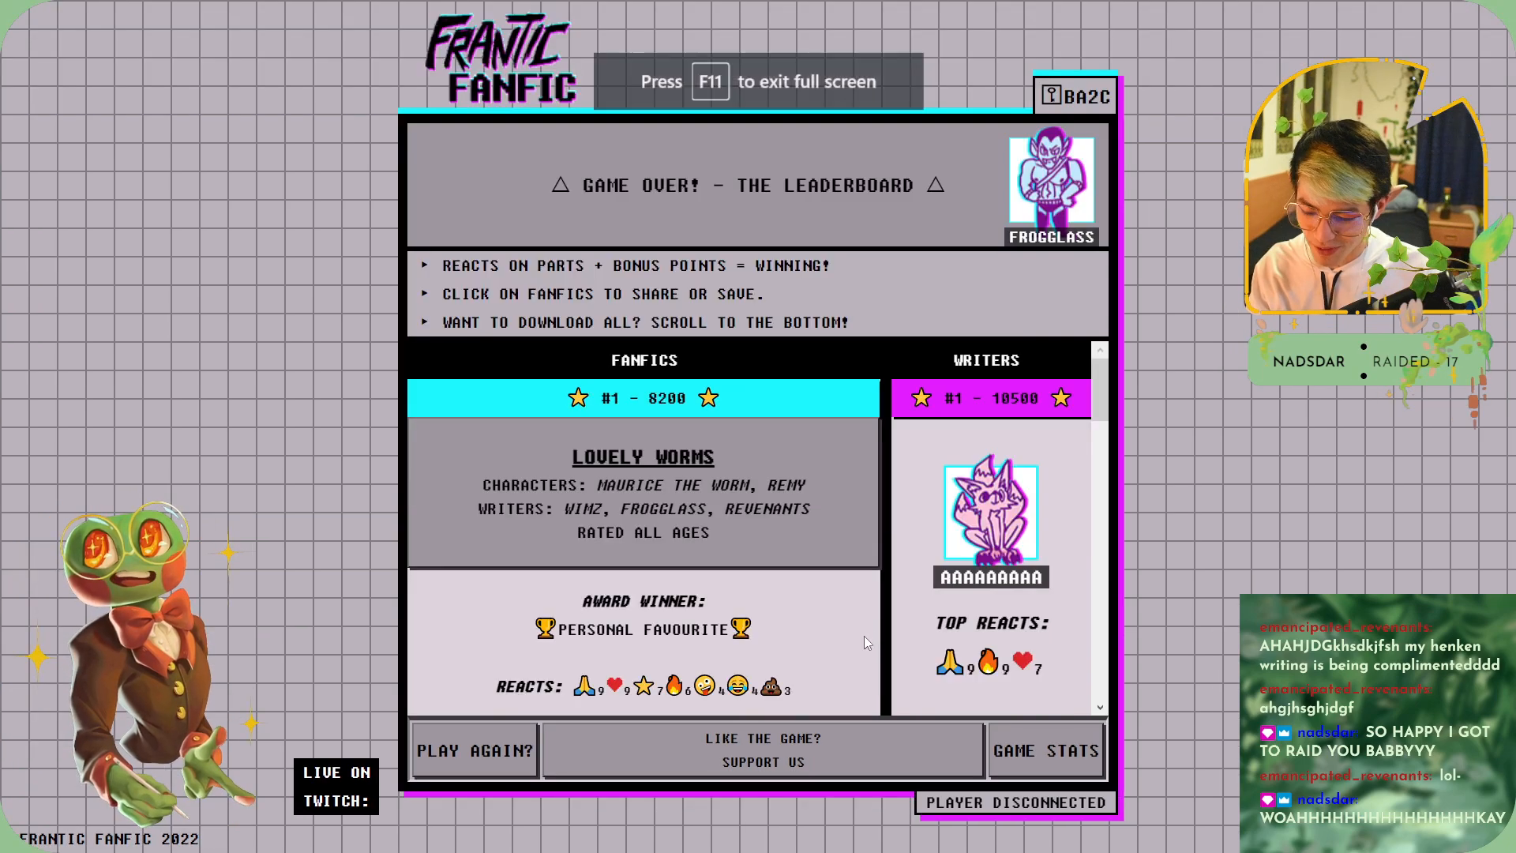
{"action": "mouse_move", "coordinate": [777, 468]}
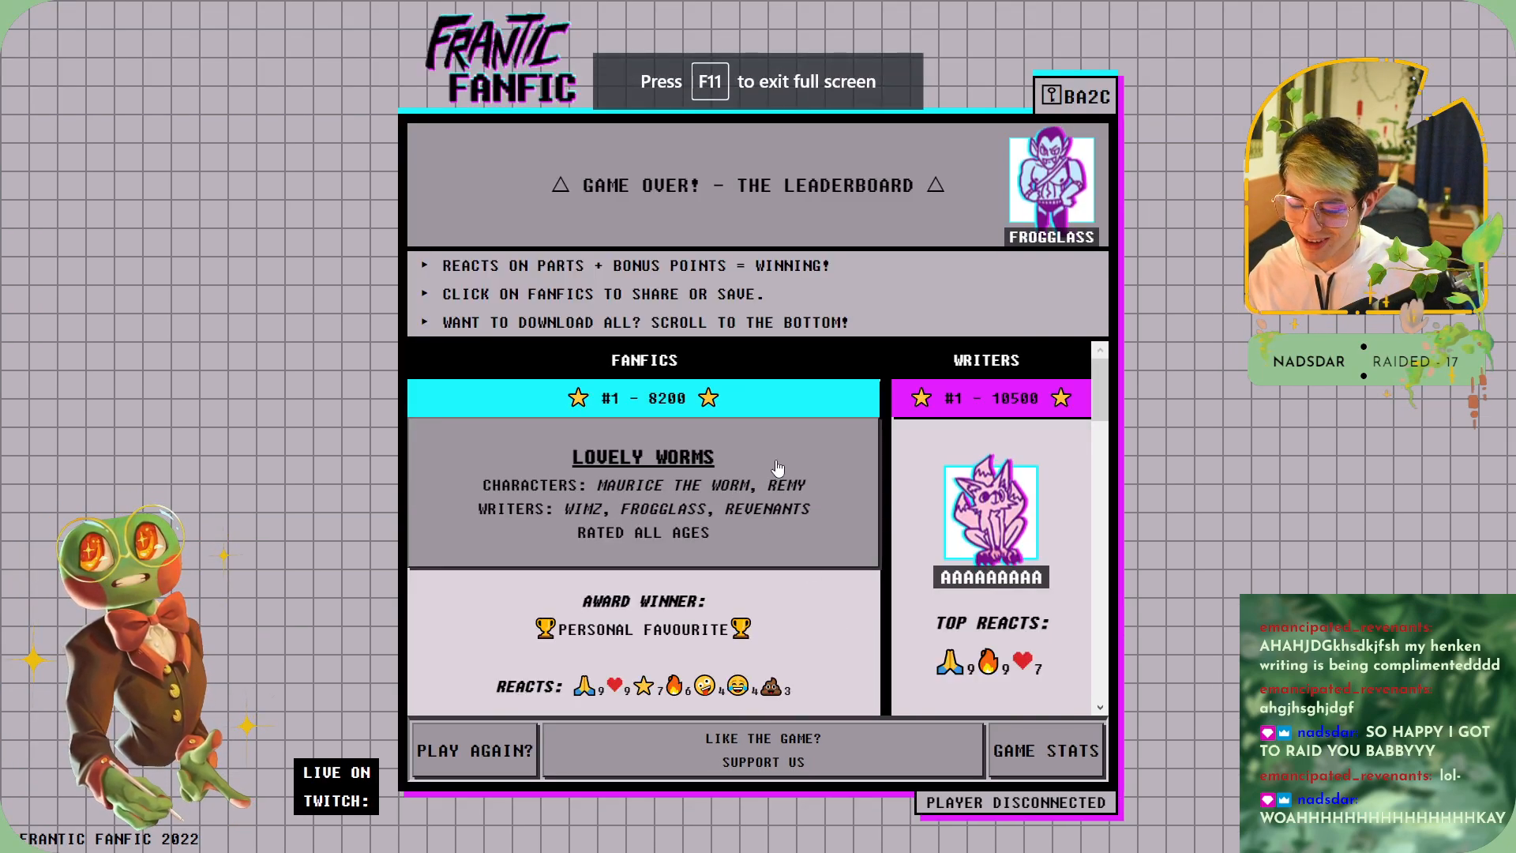
{"action": "scroll", "scroll_direction": "down", "scroll_amount": 3}
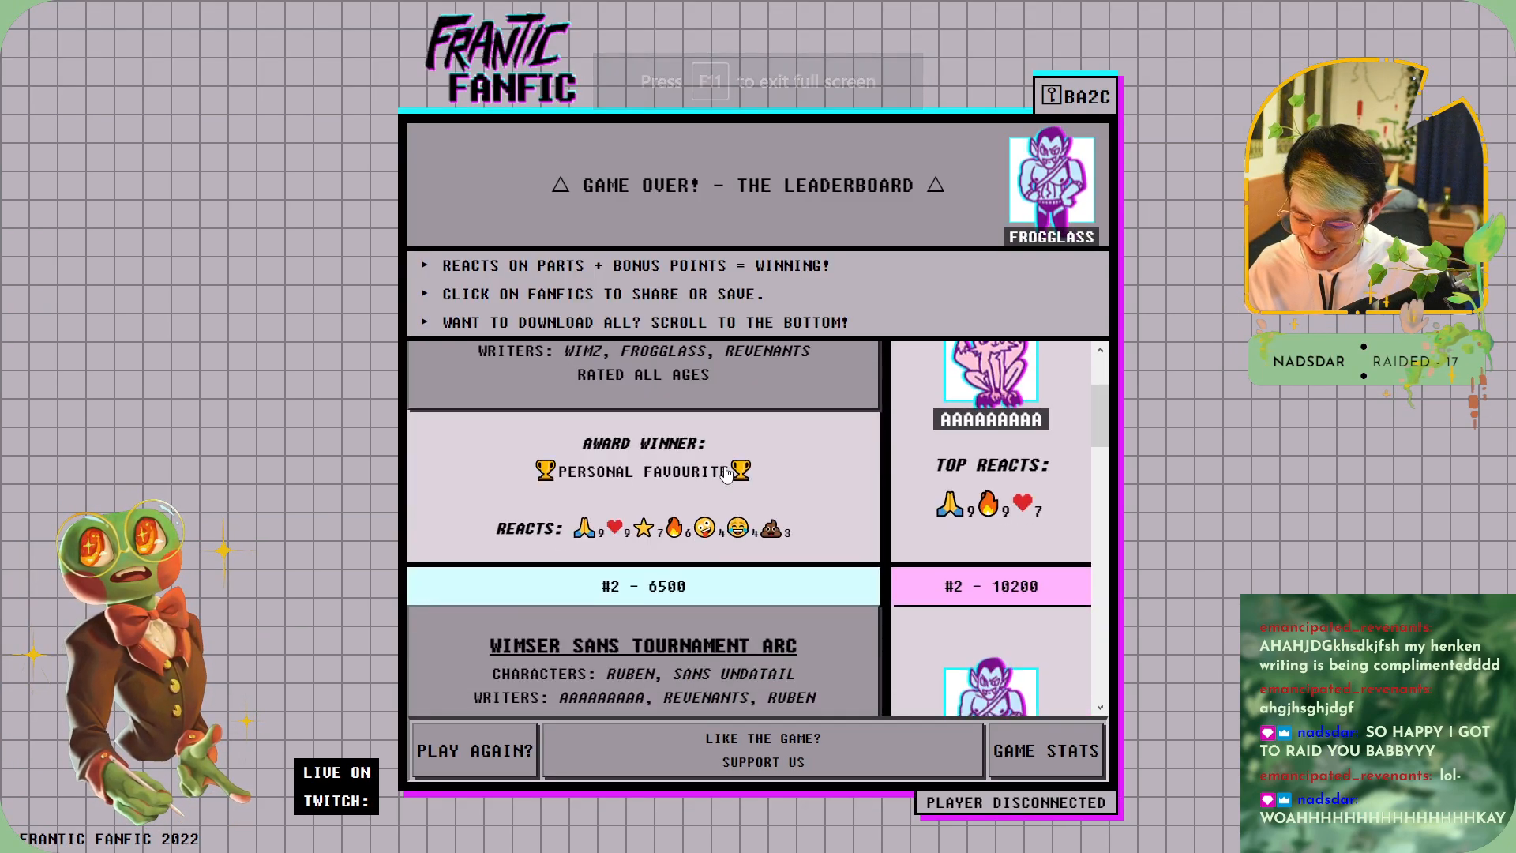
{"action": "scroll", "scroll_direction": "down", "scroll_amount": 3}
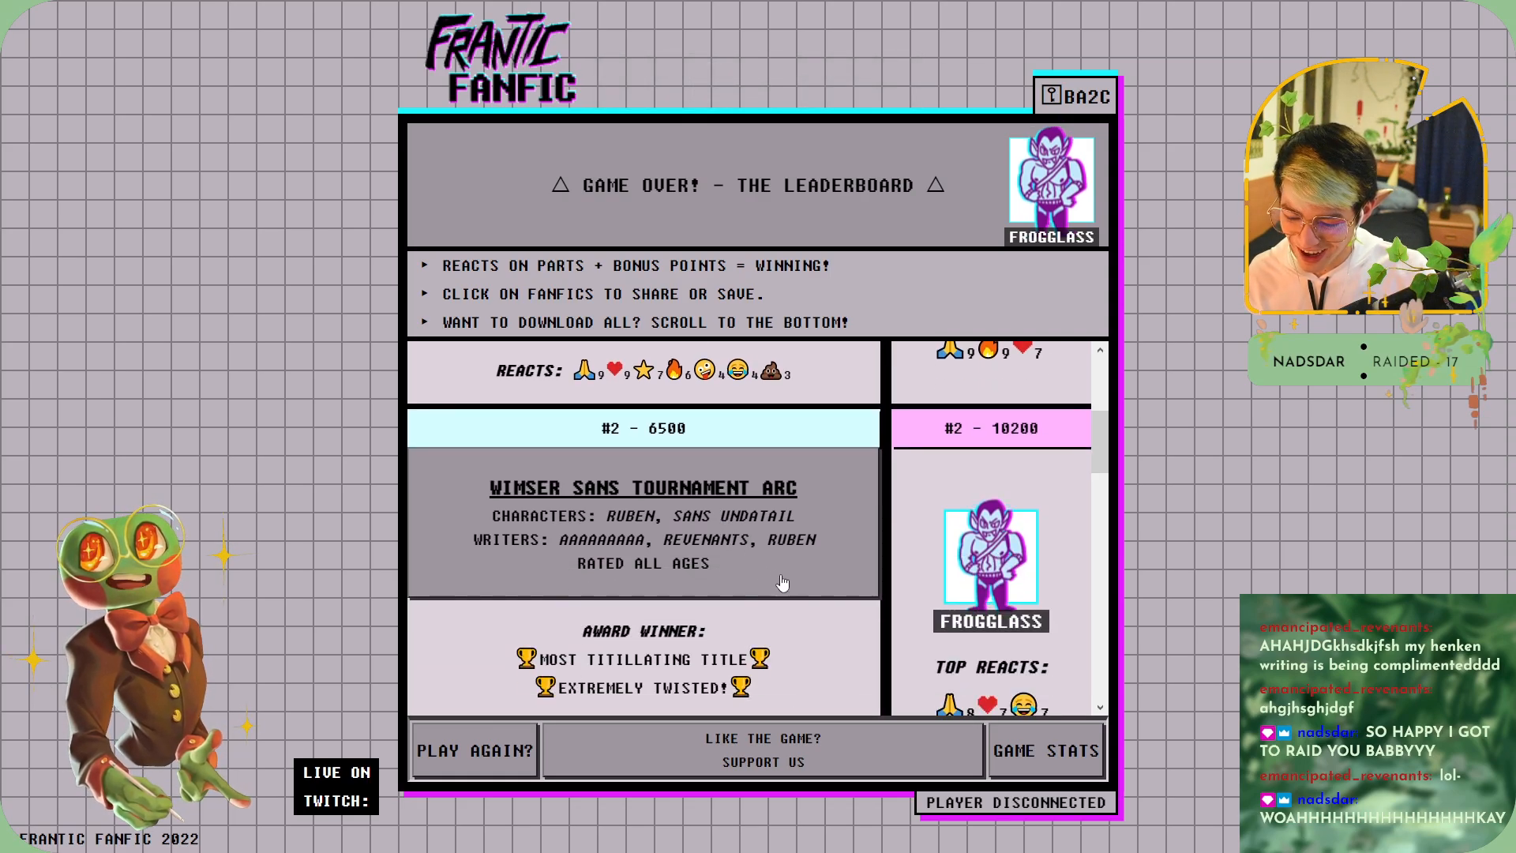
{"action": "scroll", "scroll_direction": "down", "scroll_amount": 3}
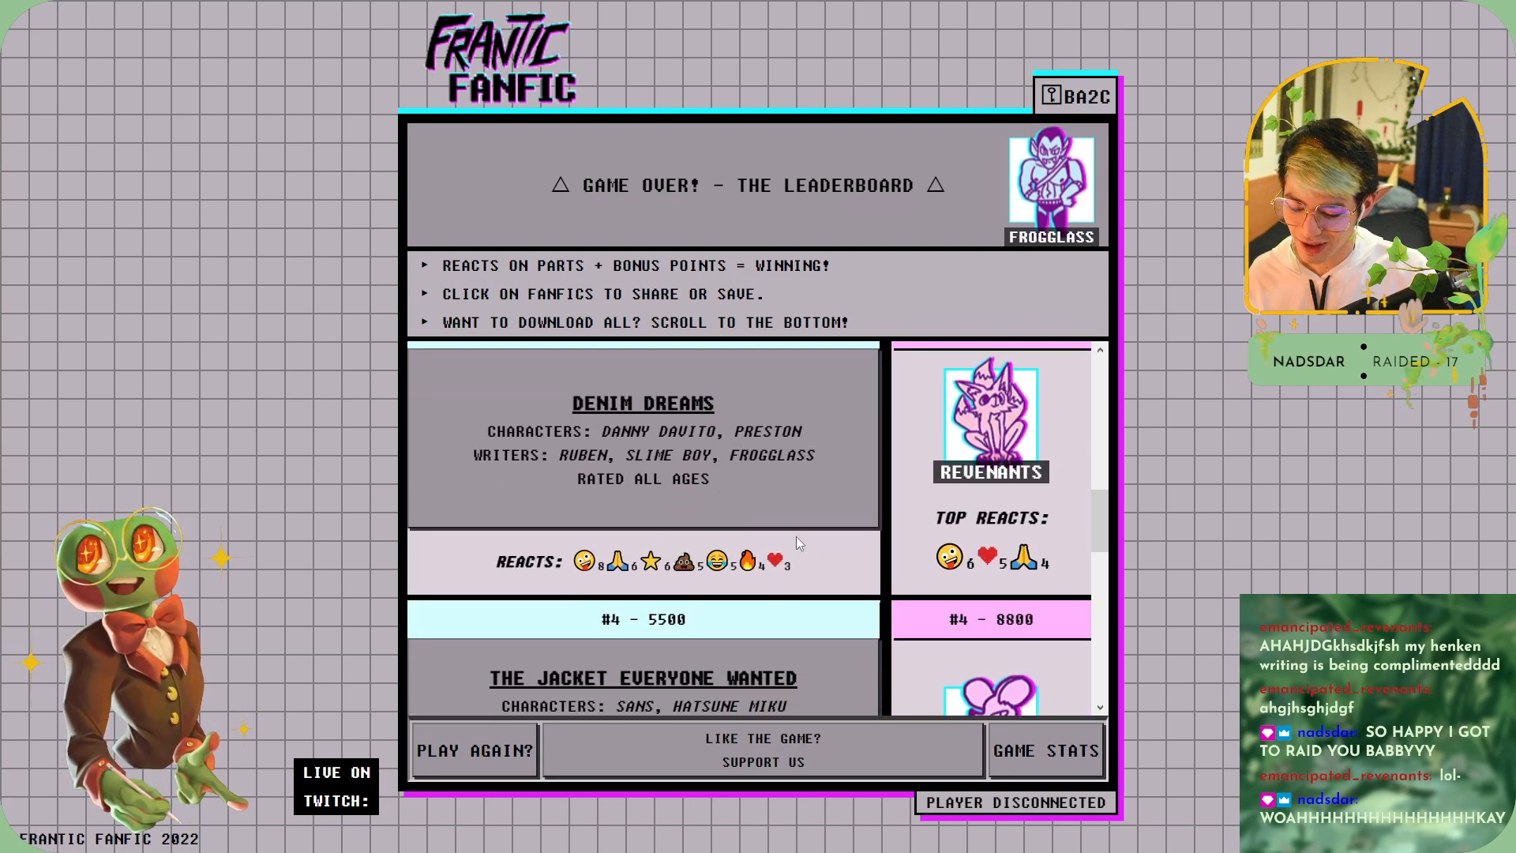
{"action": "mouse_move", "coordinate": [708, 500]}
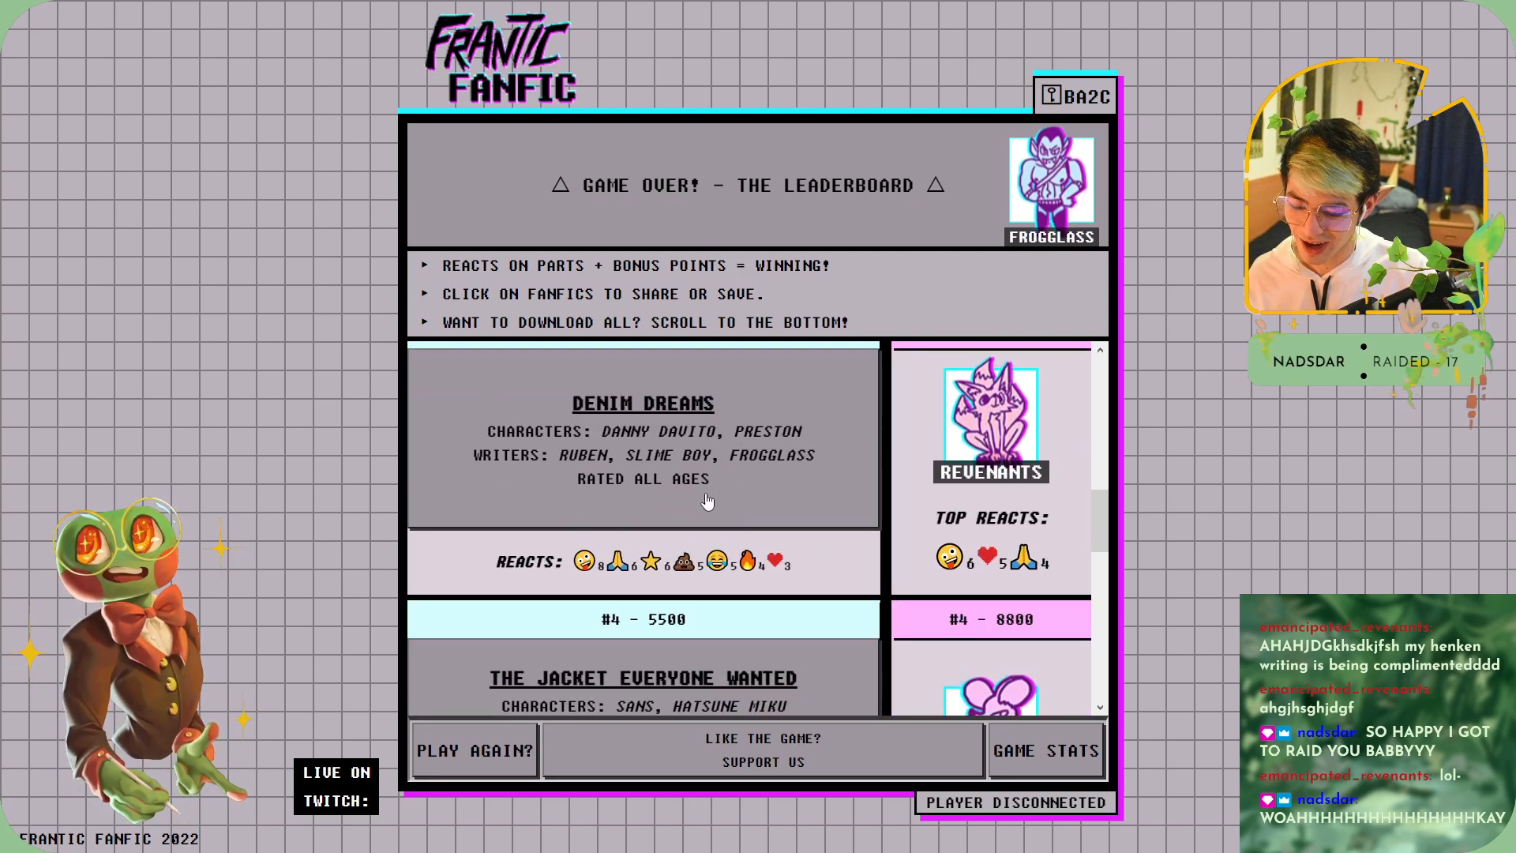
{"action": "scroll", "scroll_direction": "down", "scroll_amount": 3}
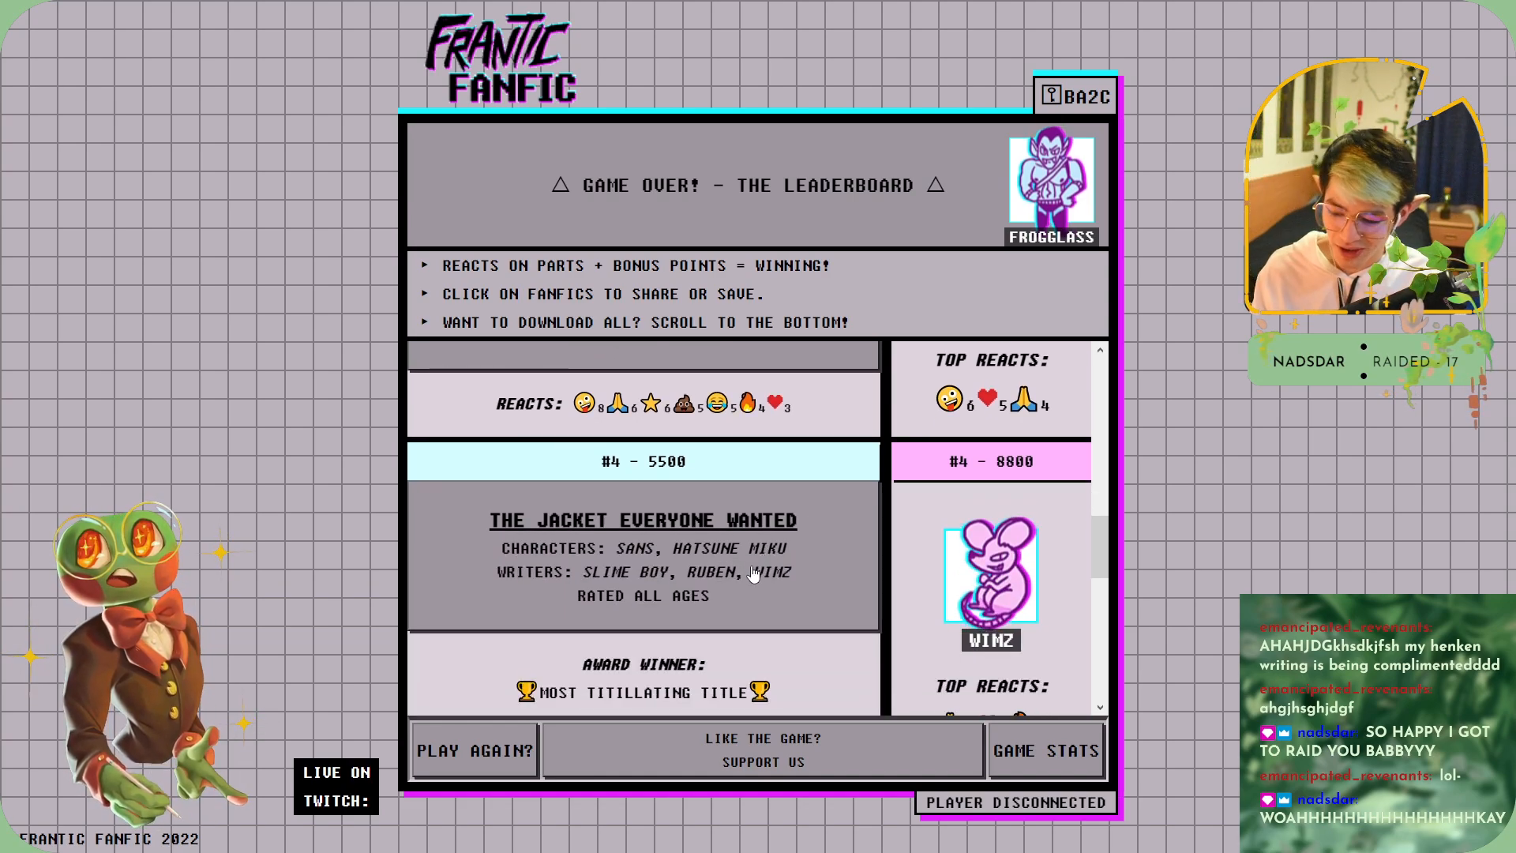
{"action": "mouse_move", "coordinate": [759, 600]}
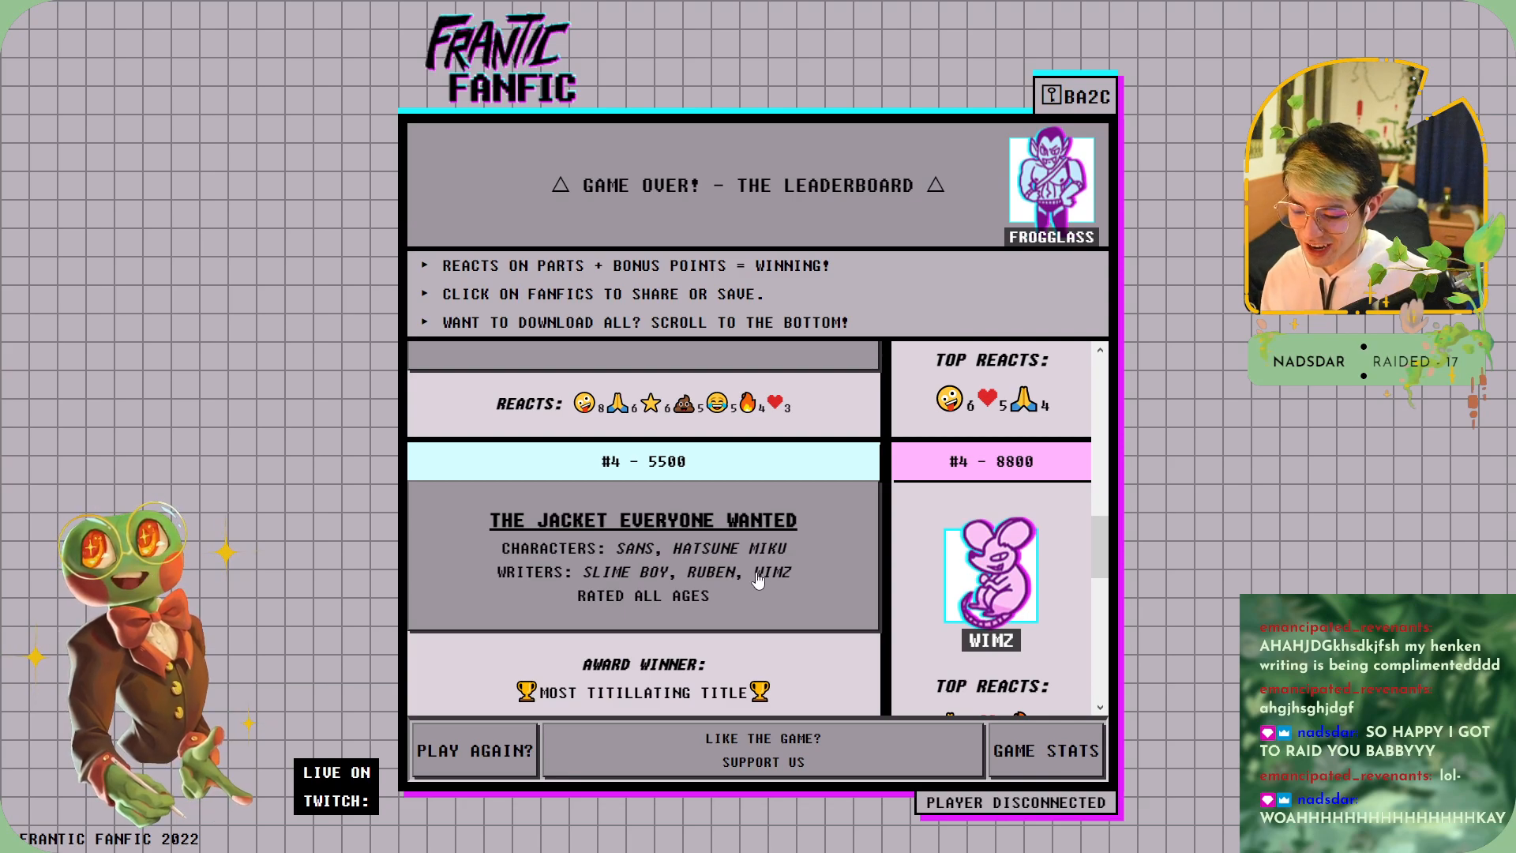
{"action": "scroll", "scroll_direction": "down", "scroll_amount": 3}
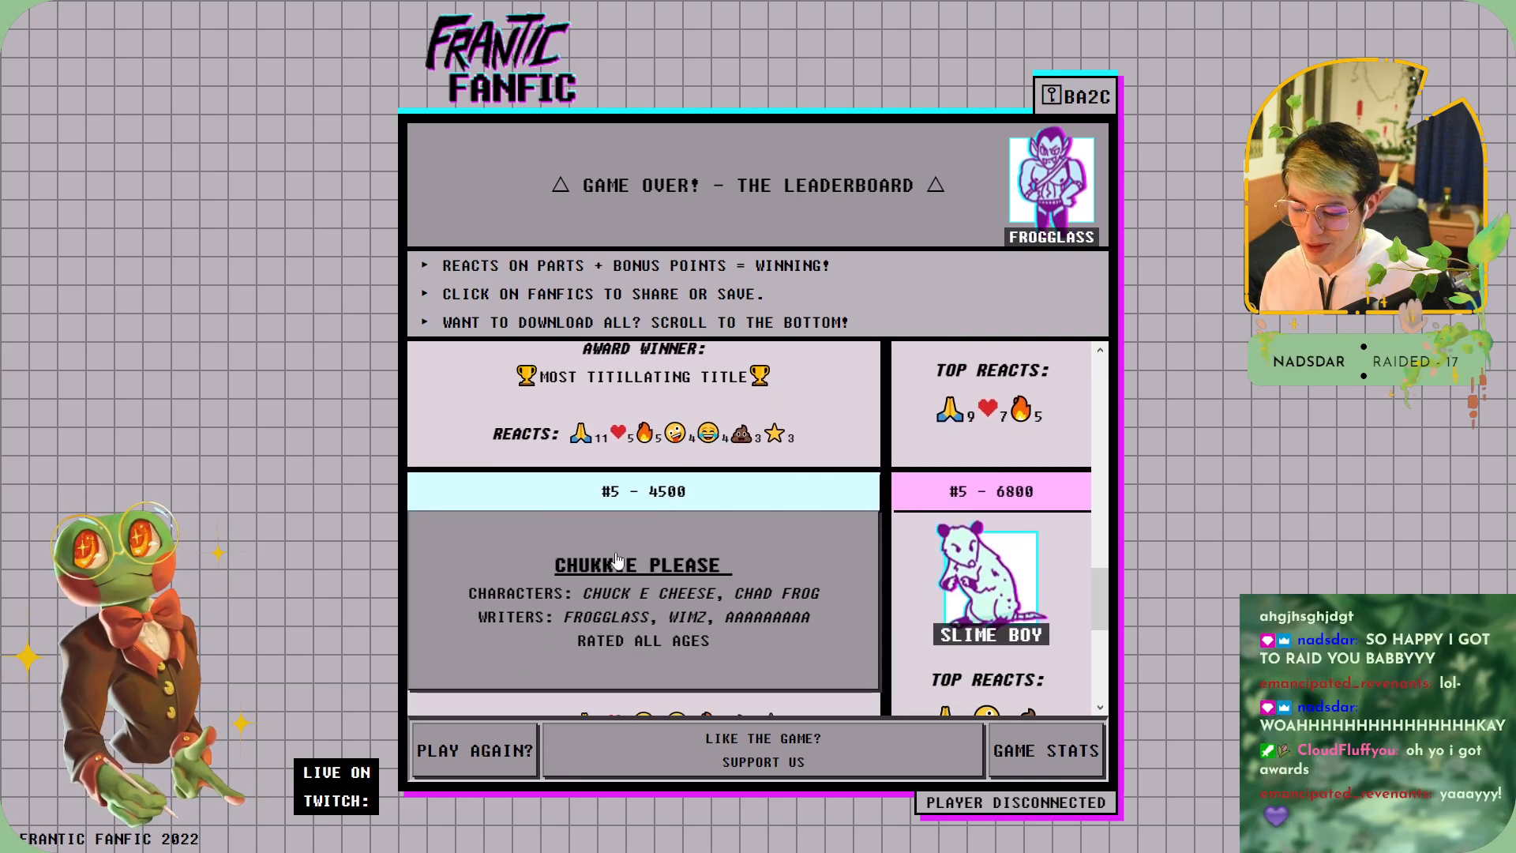
{"action": "scroll", "scroll_direction": "down", "scroll_amount": 3}
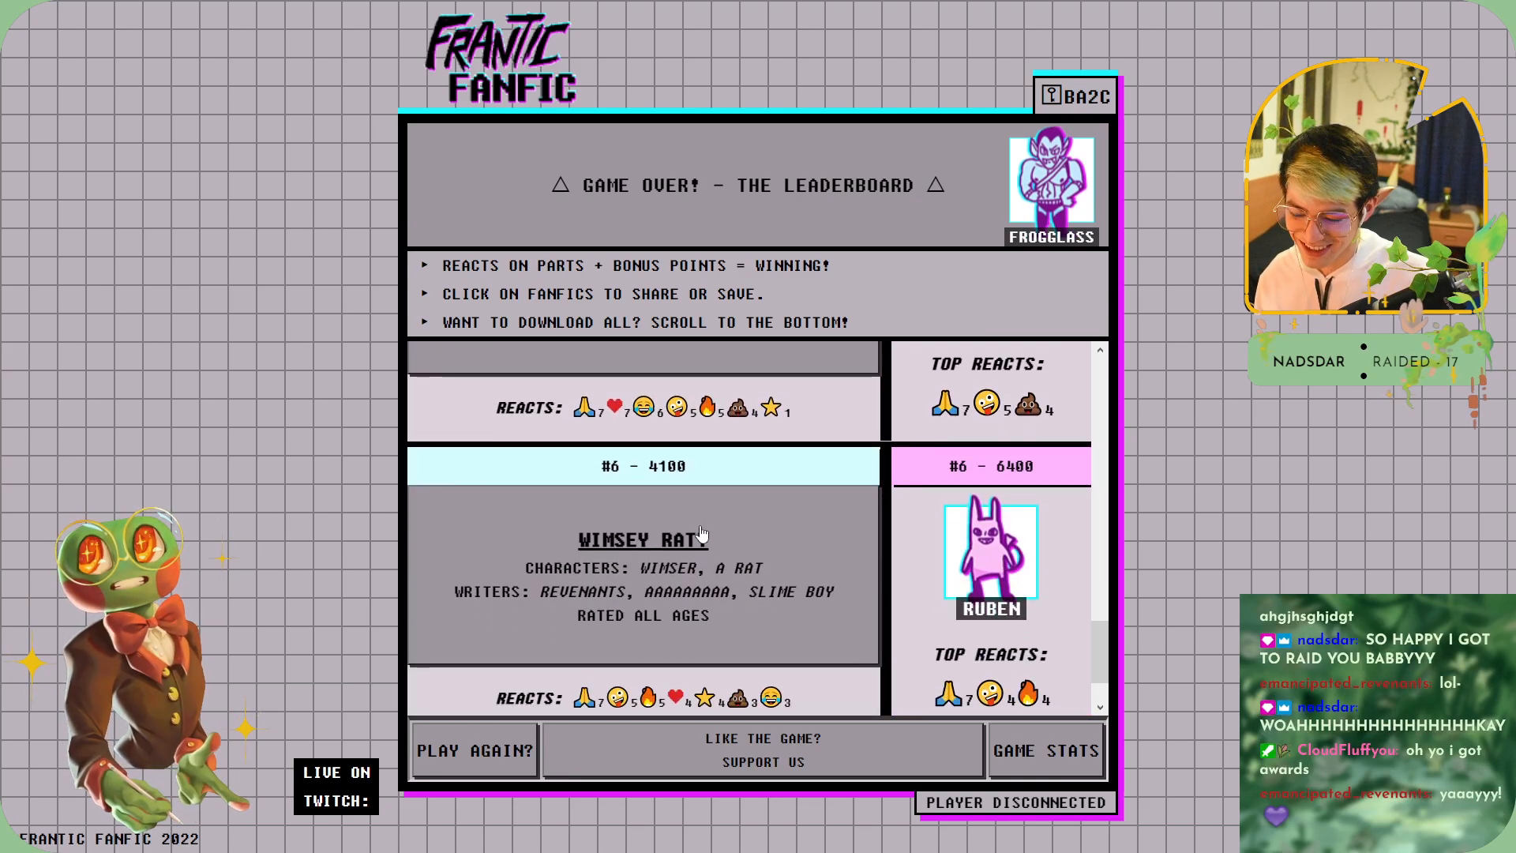
{"action": "scroll", "scroll_direction": "down", "scroll_amount": 3}
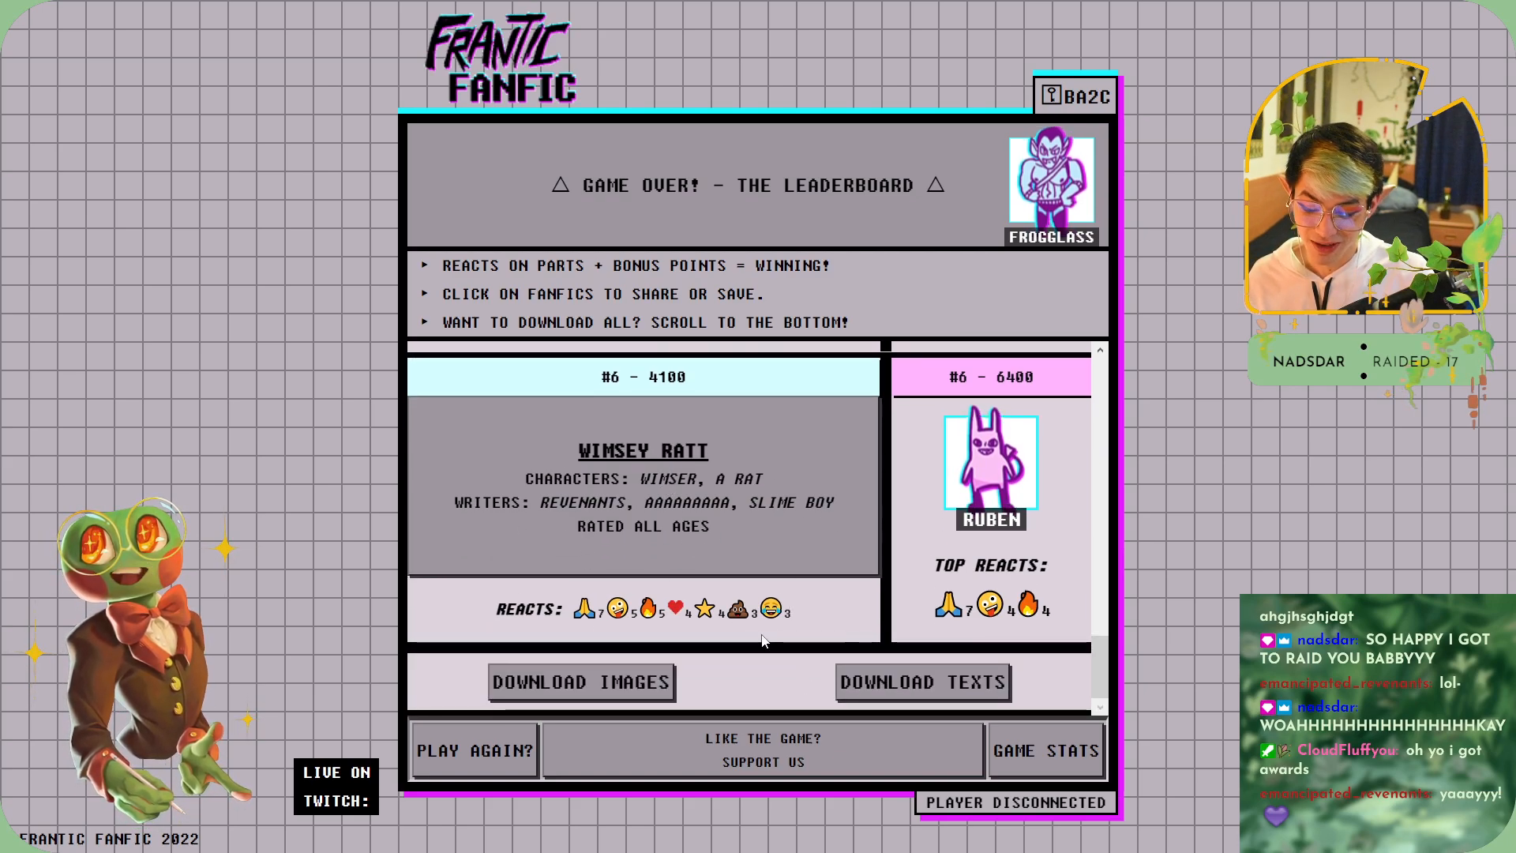
- Leave fullscreen, view FredericChenYT's live stream as the raid target, and return to the Following directory
{"action": "key", "text": "F11"}
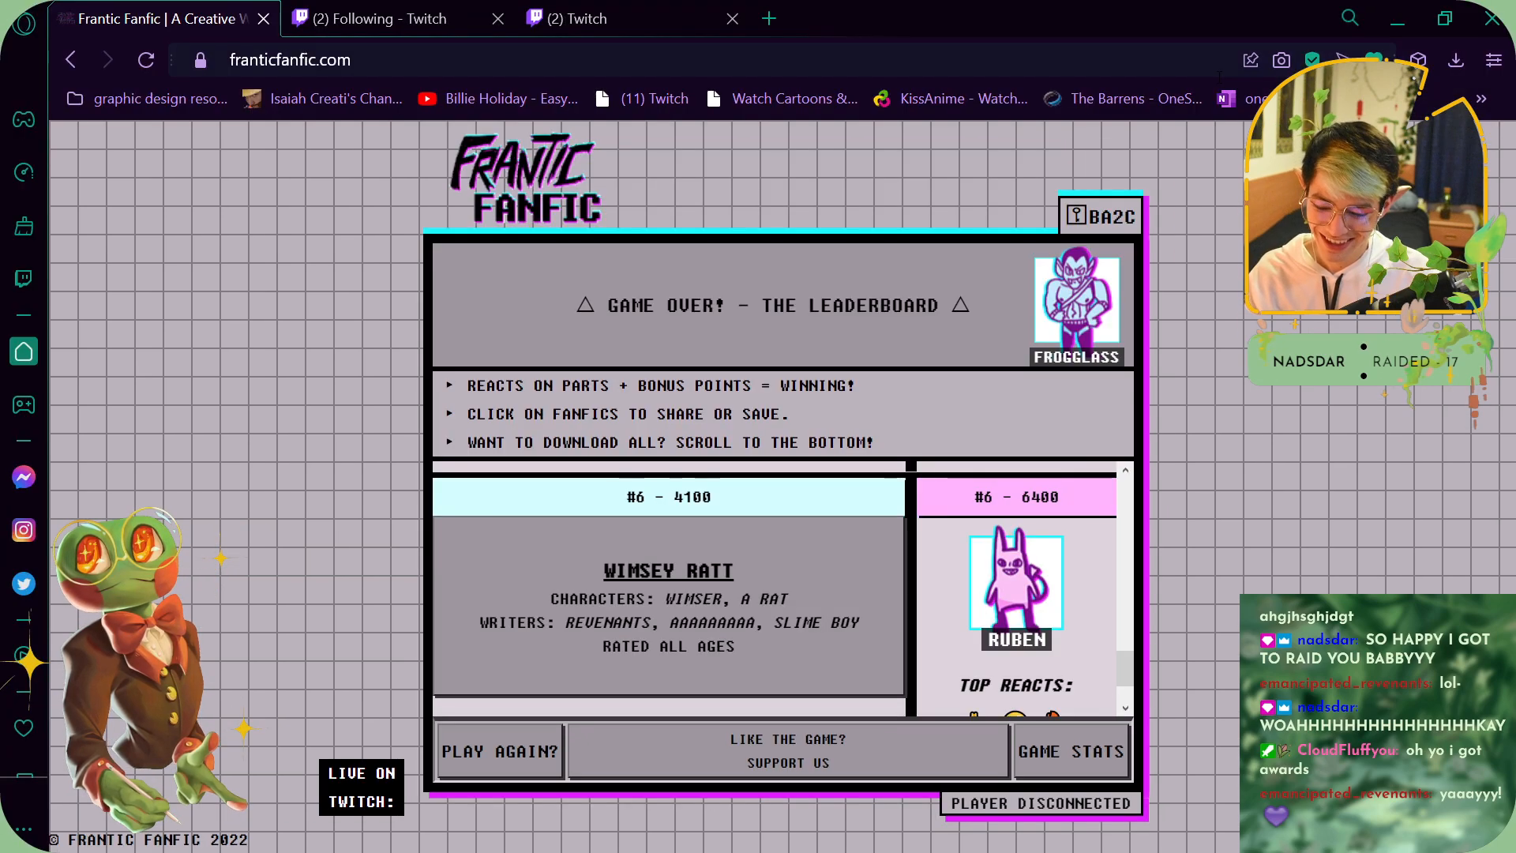
{"action": "mouse_move", "coordinate": [640, 21]}
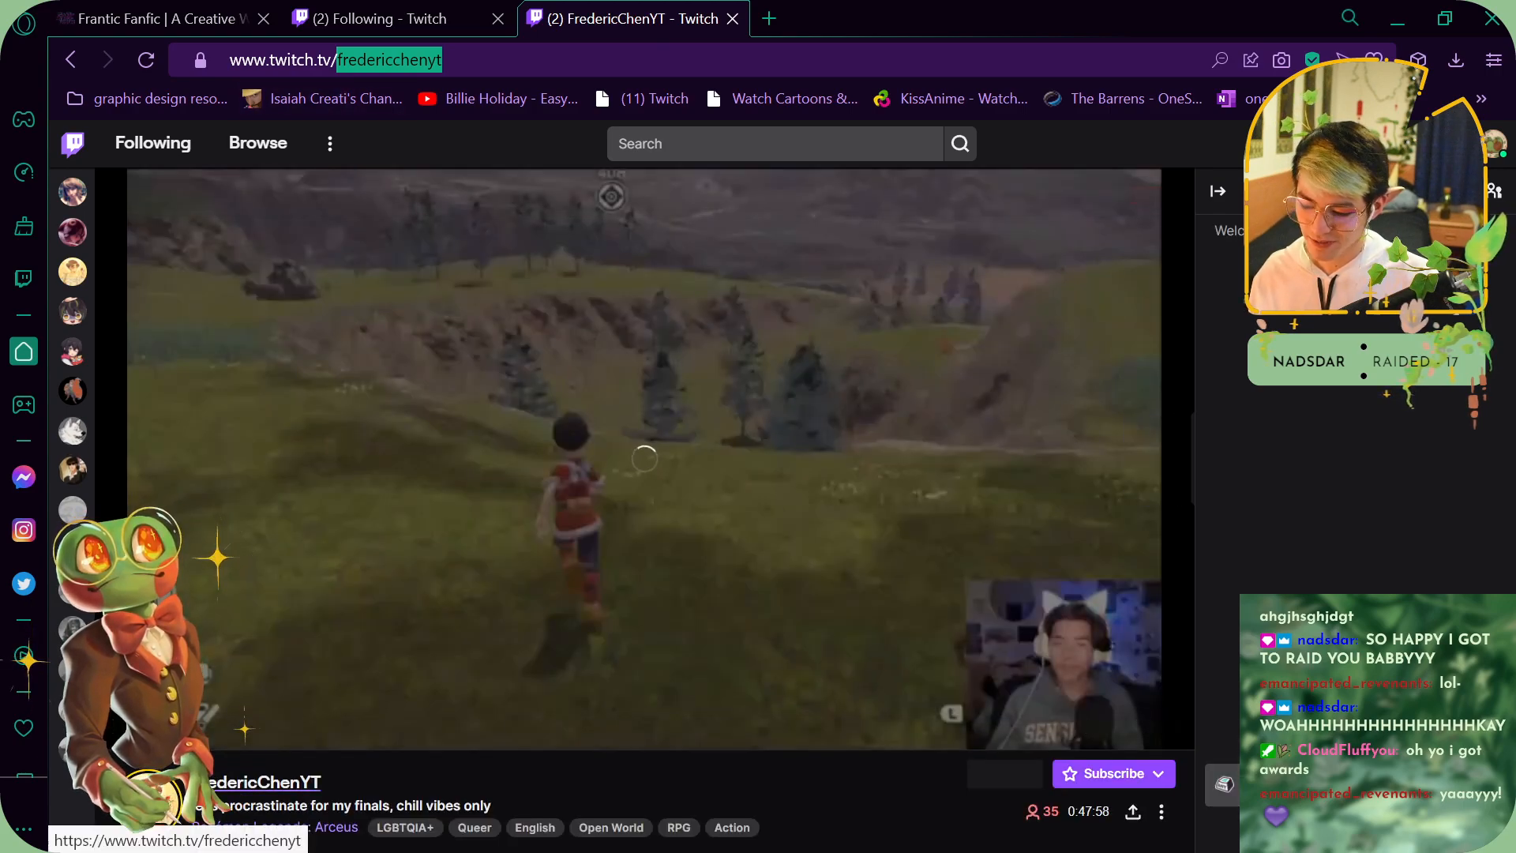
{"action": "left_click", "coordinate": [384, 19]}
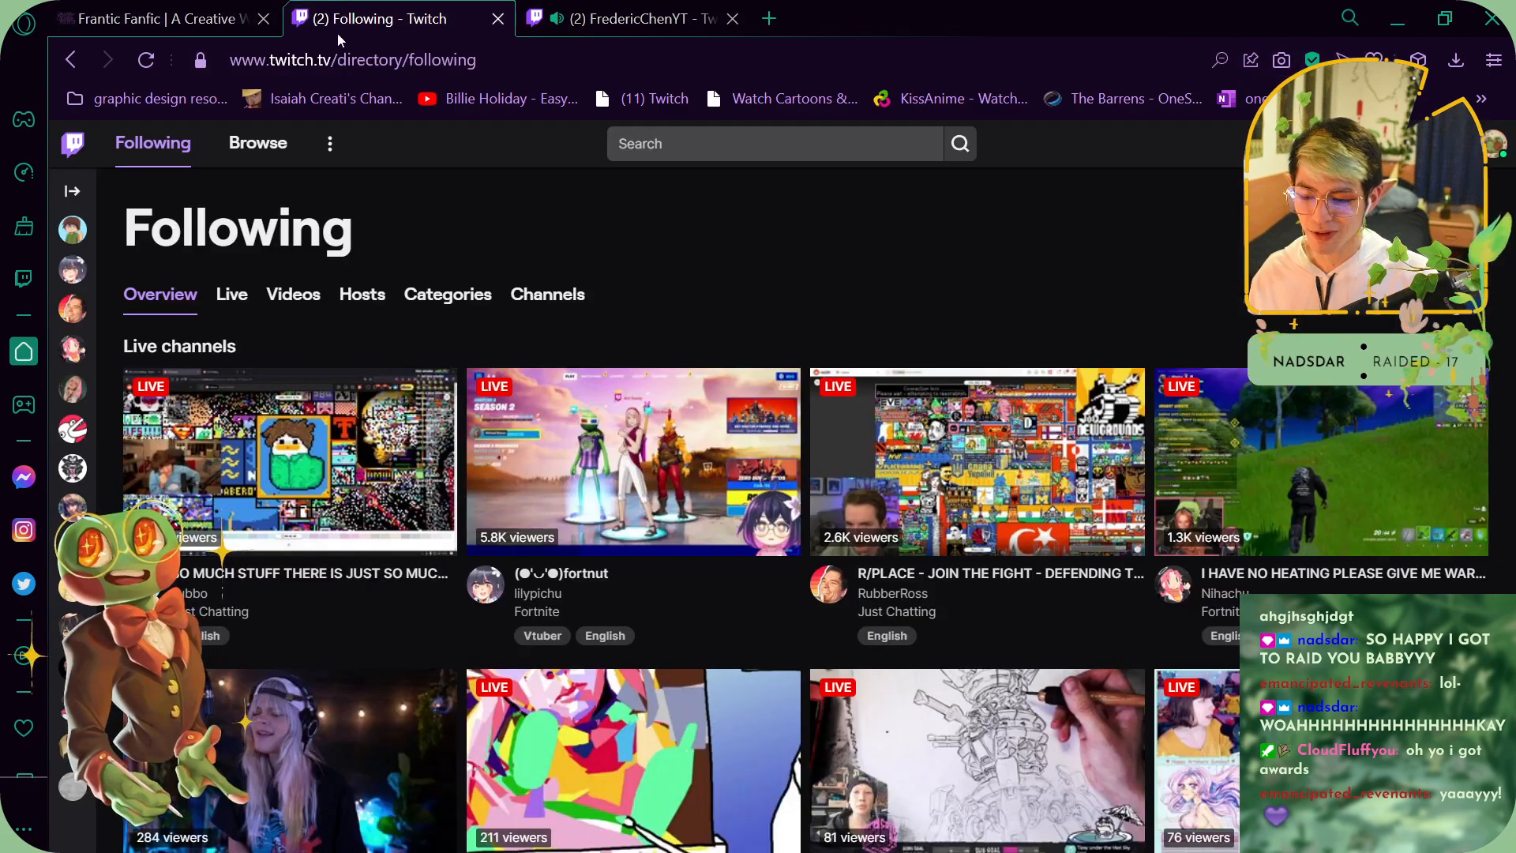
{"action": "left_click", "coordinate": [635, 19]}
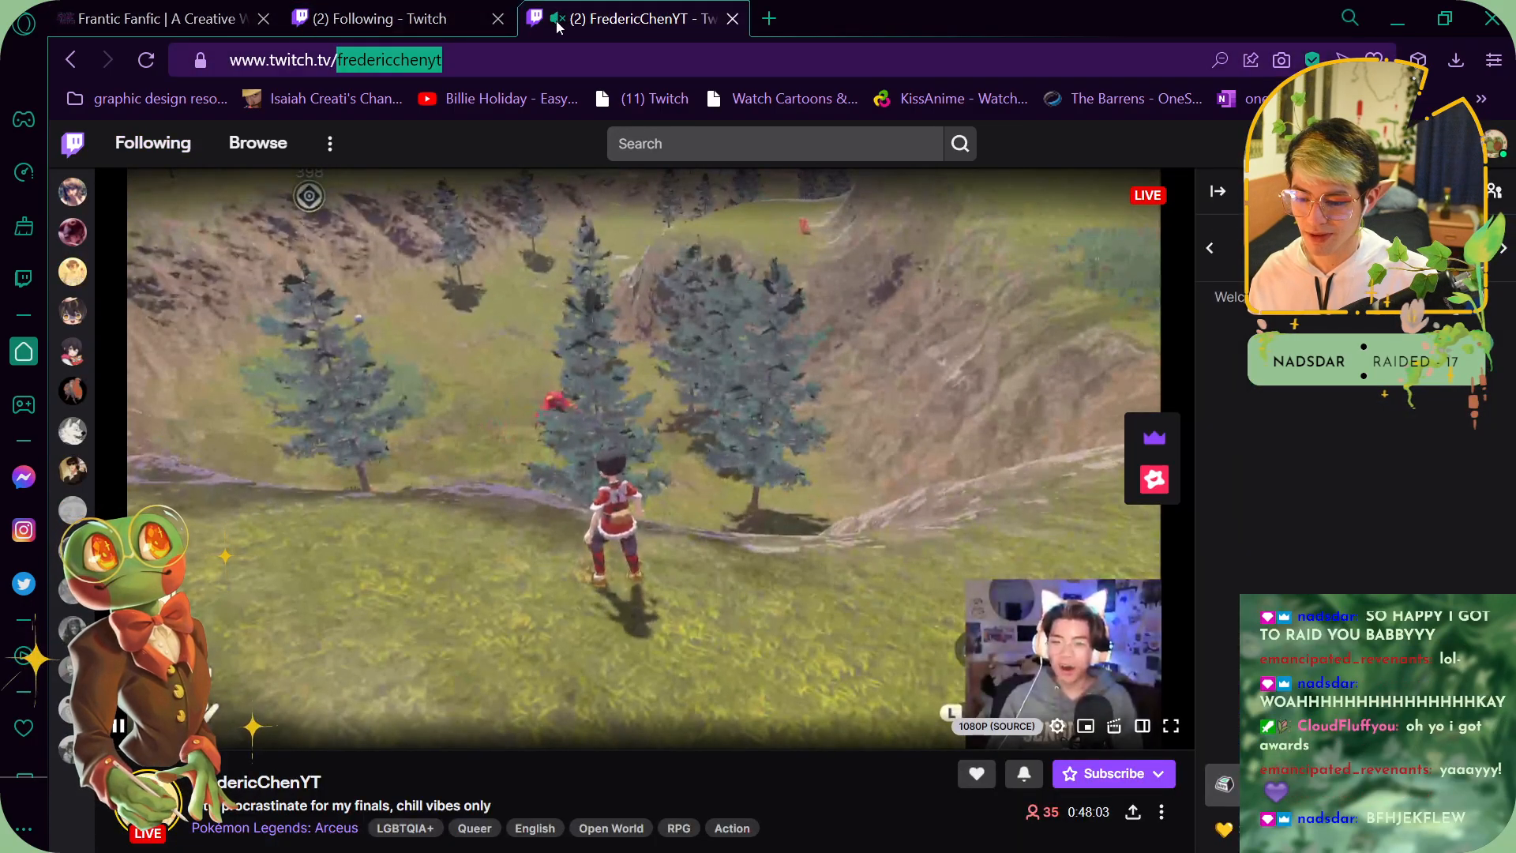
{"action": "left_click", "coordinate": [384, 19]}
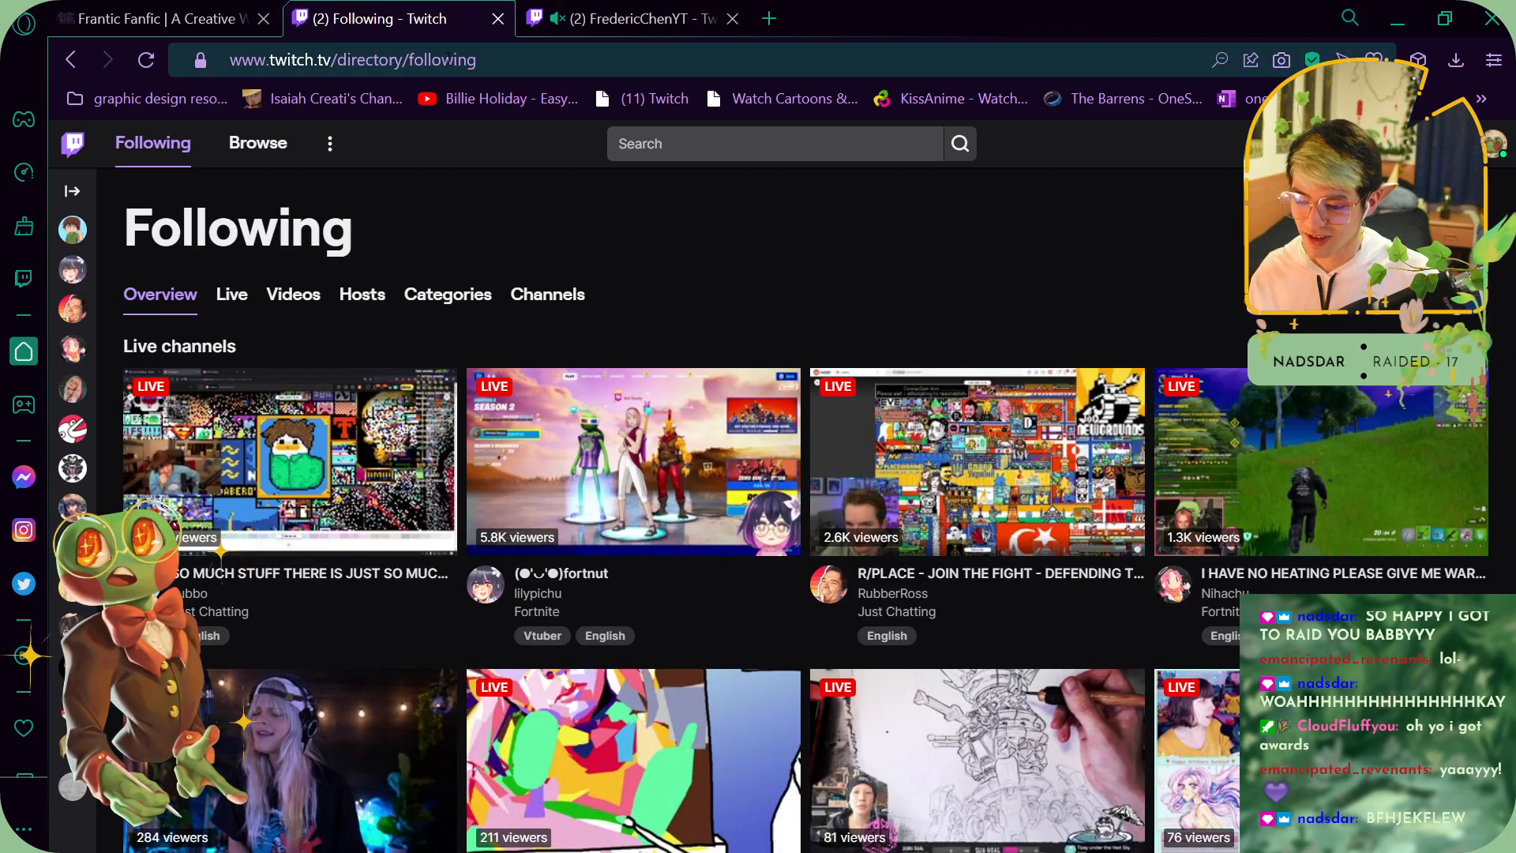
- Return to the Frantic Fanfic leaderboard and show it in fullscreen again
{"action": "left_click", "coordinate": [158, 19]}
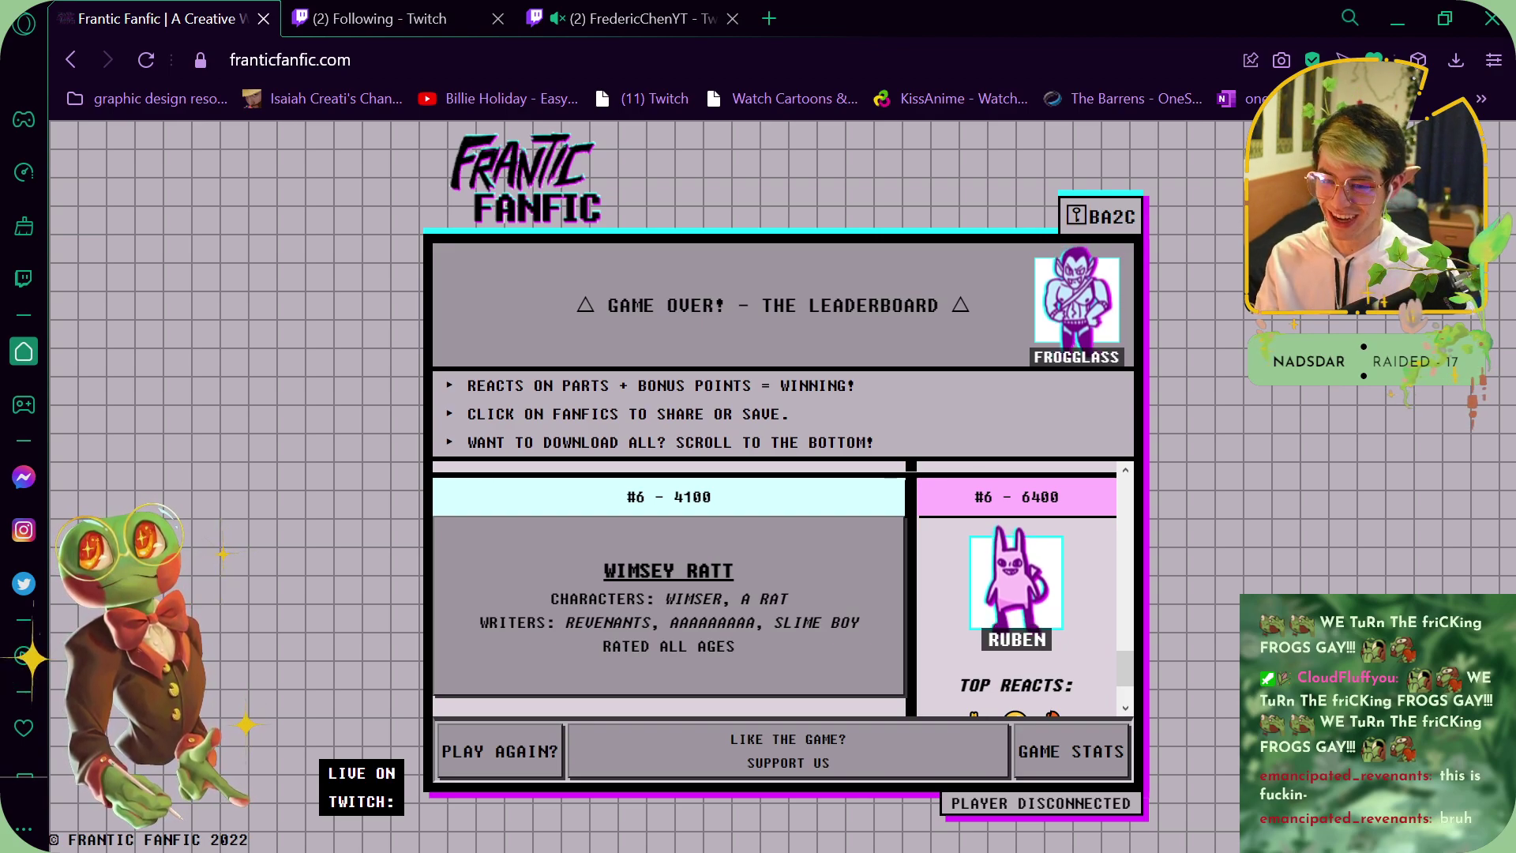
{"action": "key", "text": "F11"}
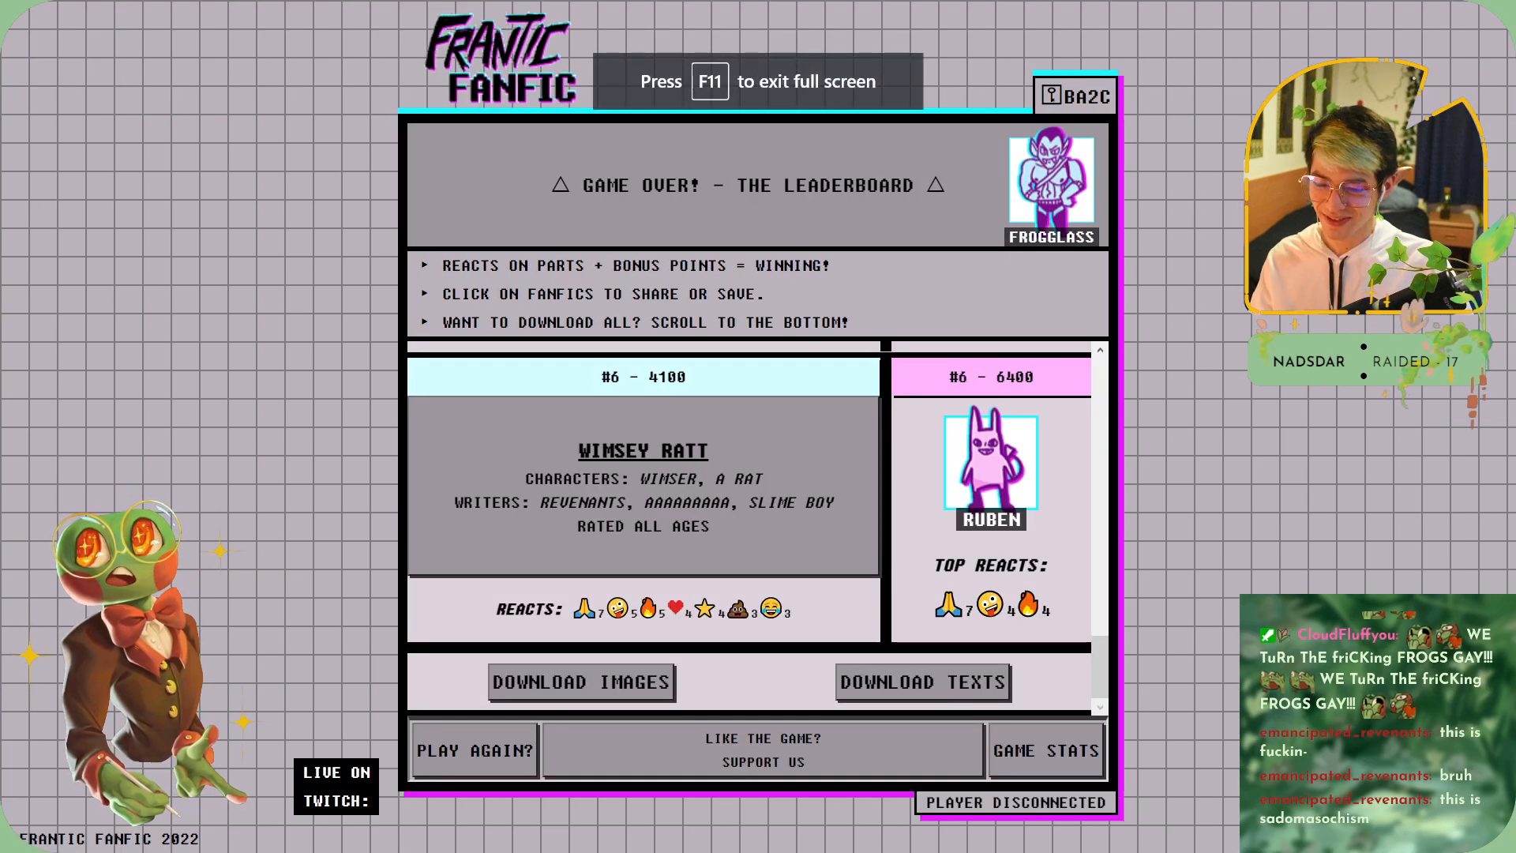